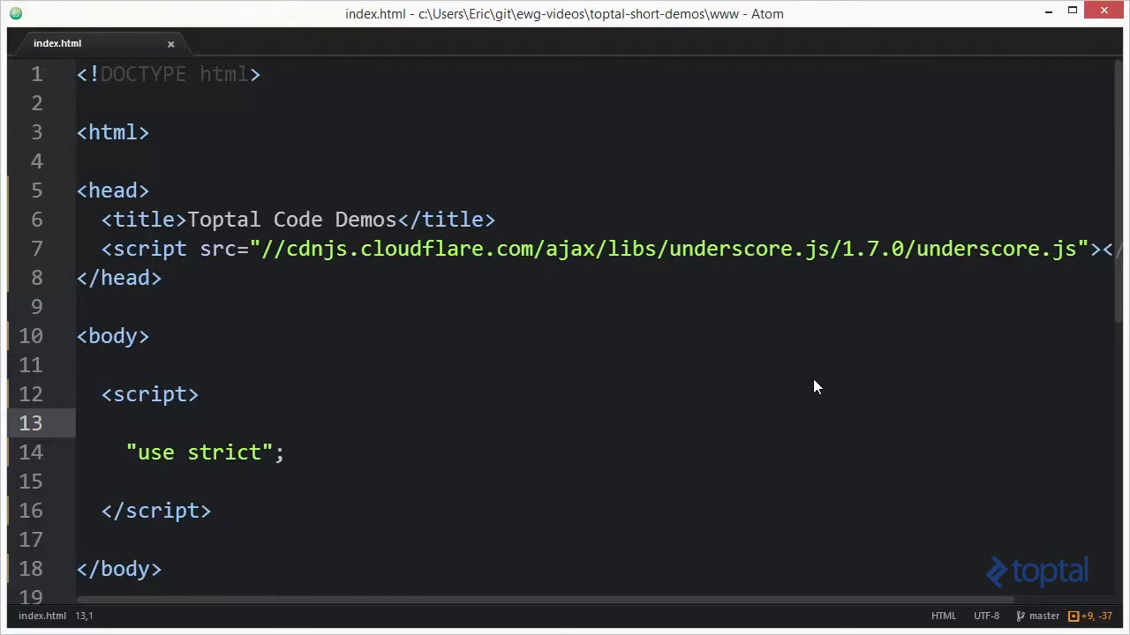
mouse_move(420, 318)
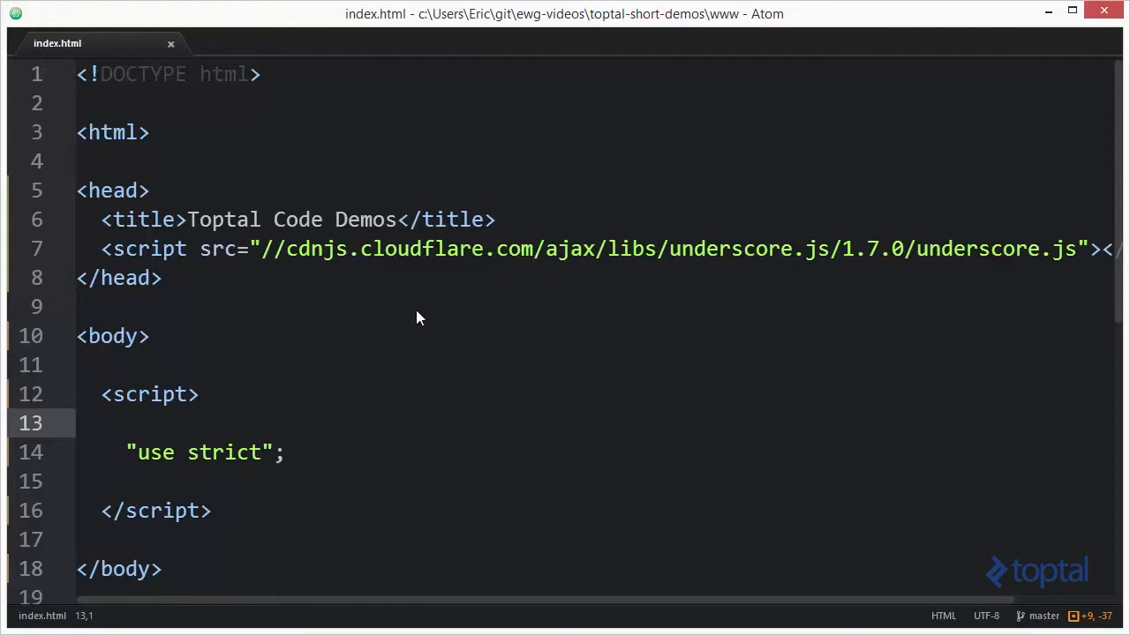
mouse_move(752, 258)
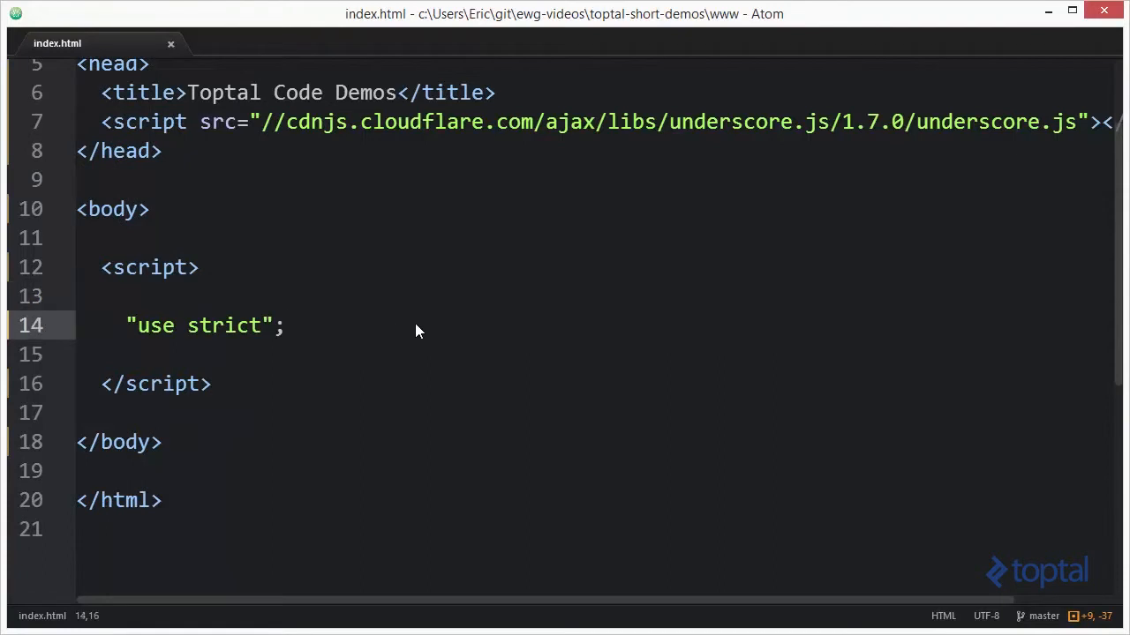
Declare var numbers = [0,1,2,3,4,5,6,7,8,9];
type("var")
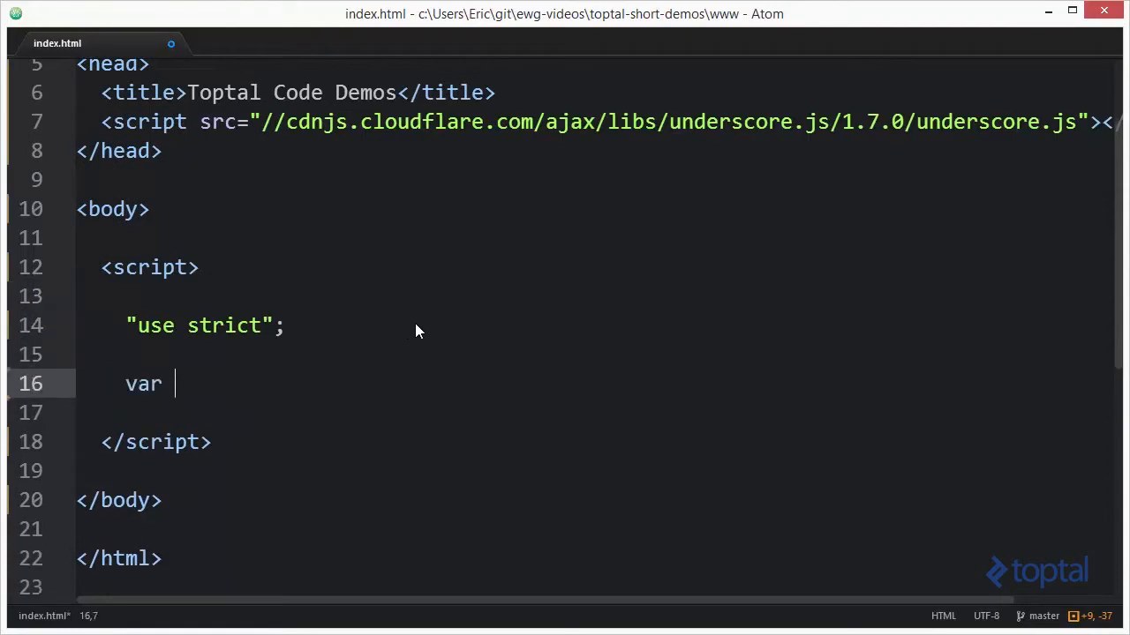
type("numbers = []")
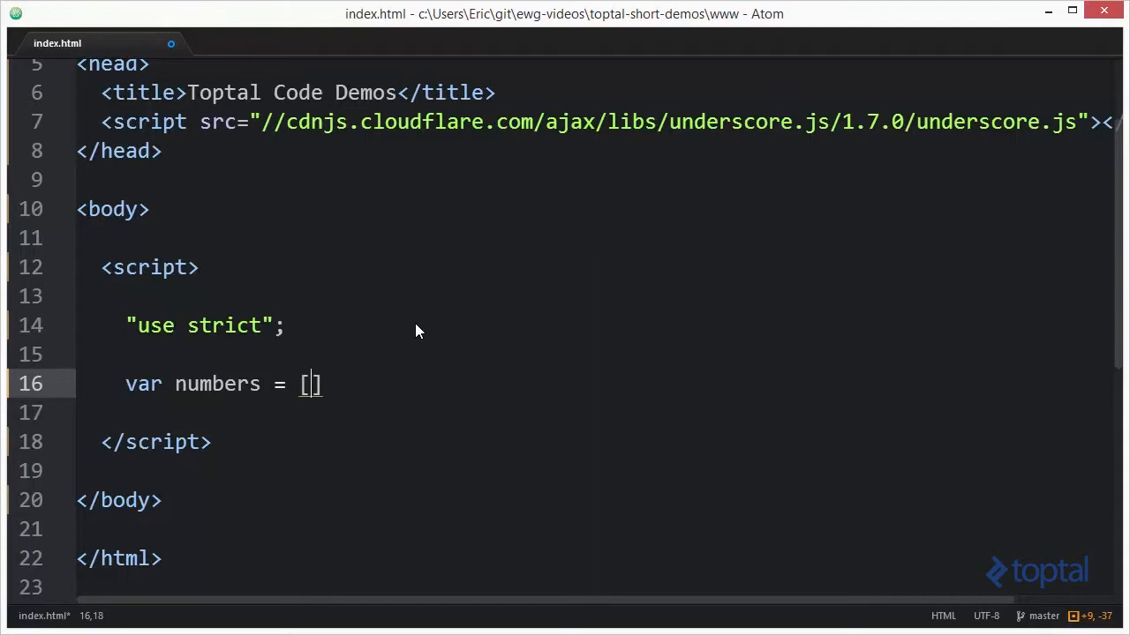
type("0,1,2,3,")
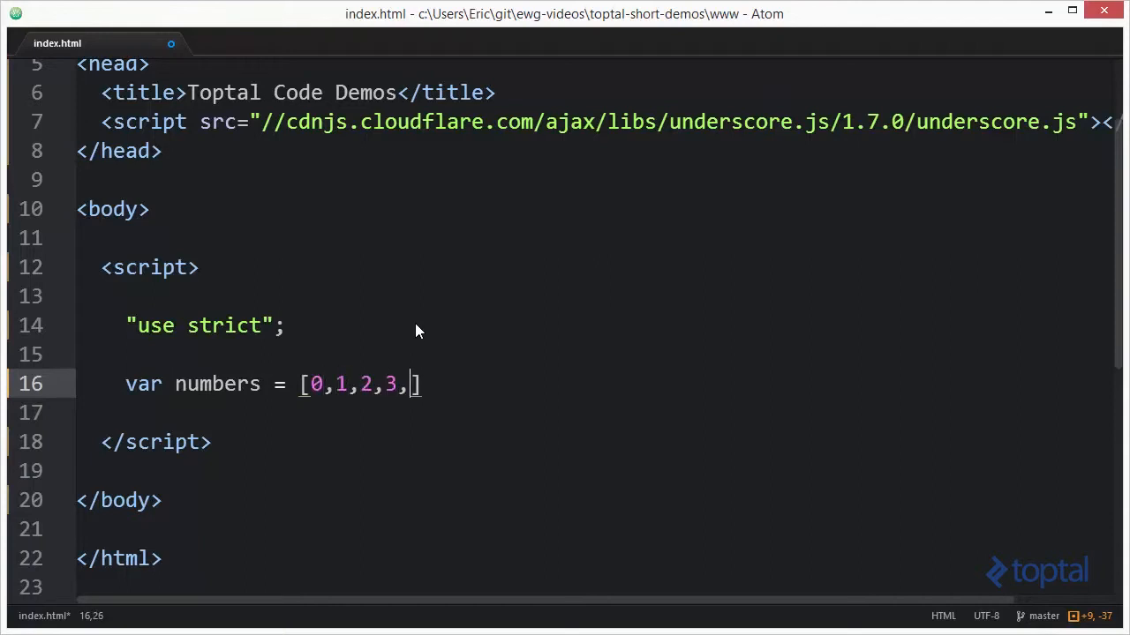
type("4,5,6,7,")
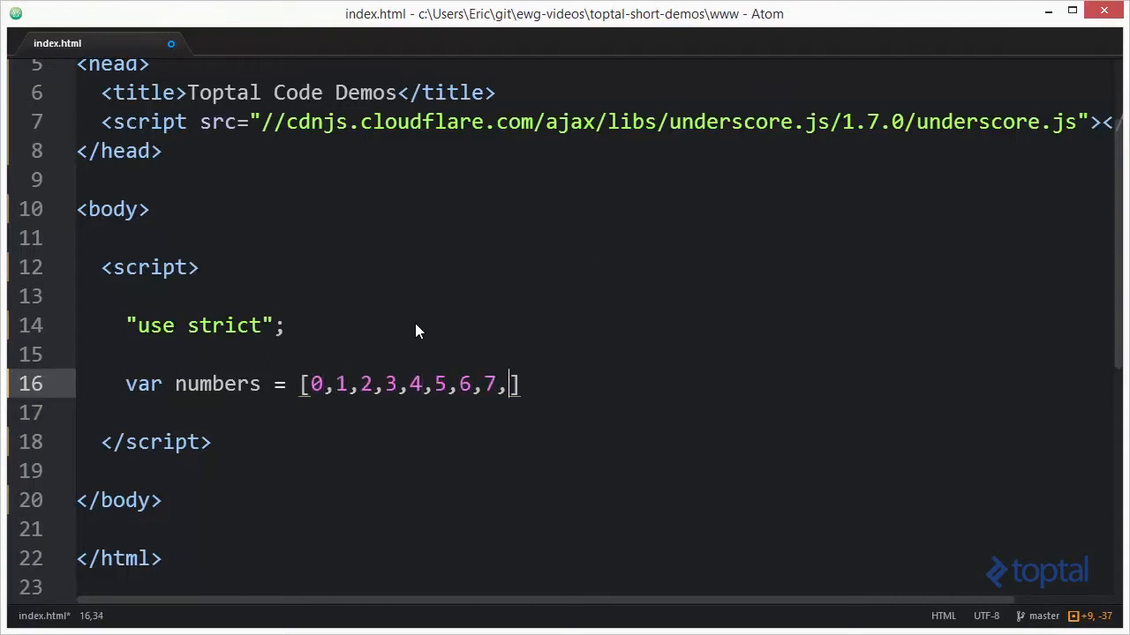
type("8,9")
type("va")
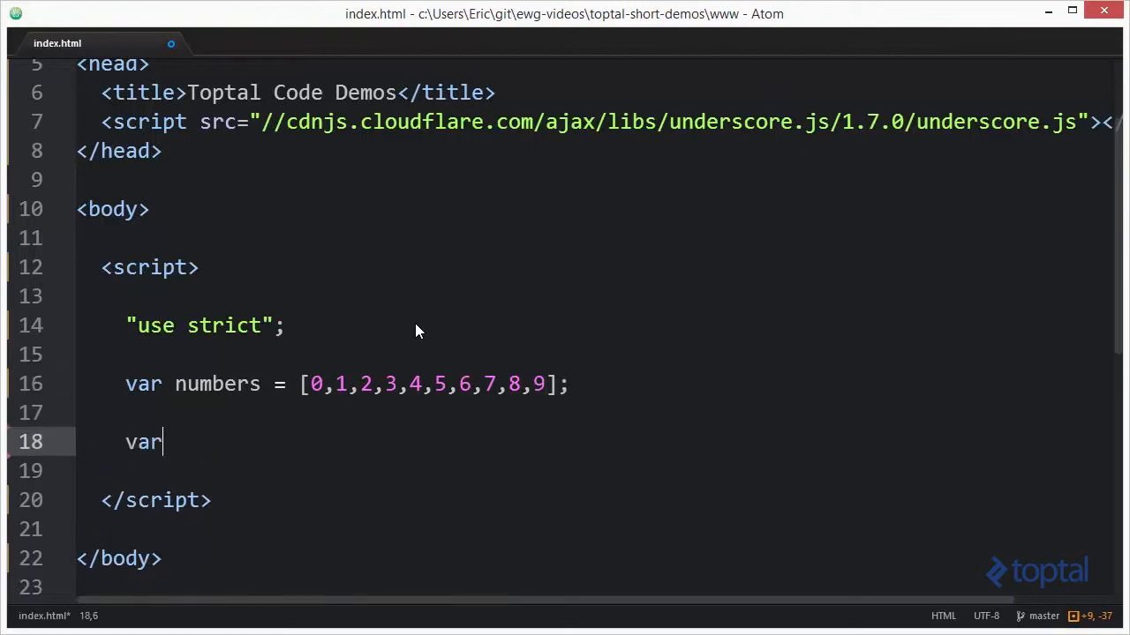
Begin var result = _.partition(numbers, awaiting the callback argument
type("result =")
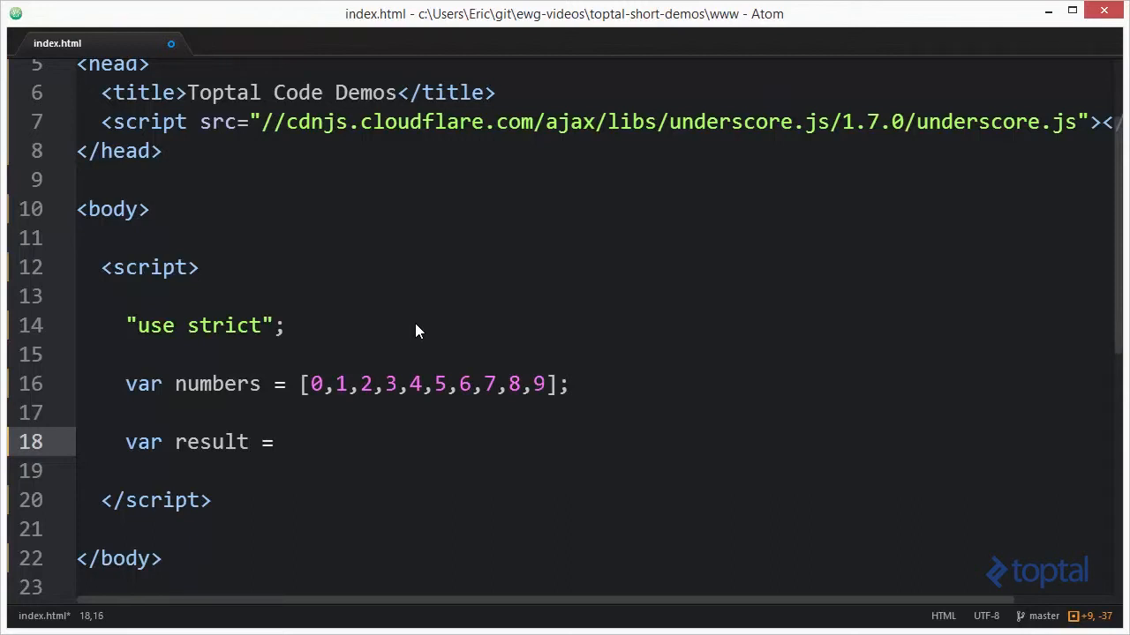
type("_")
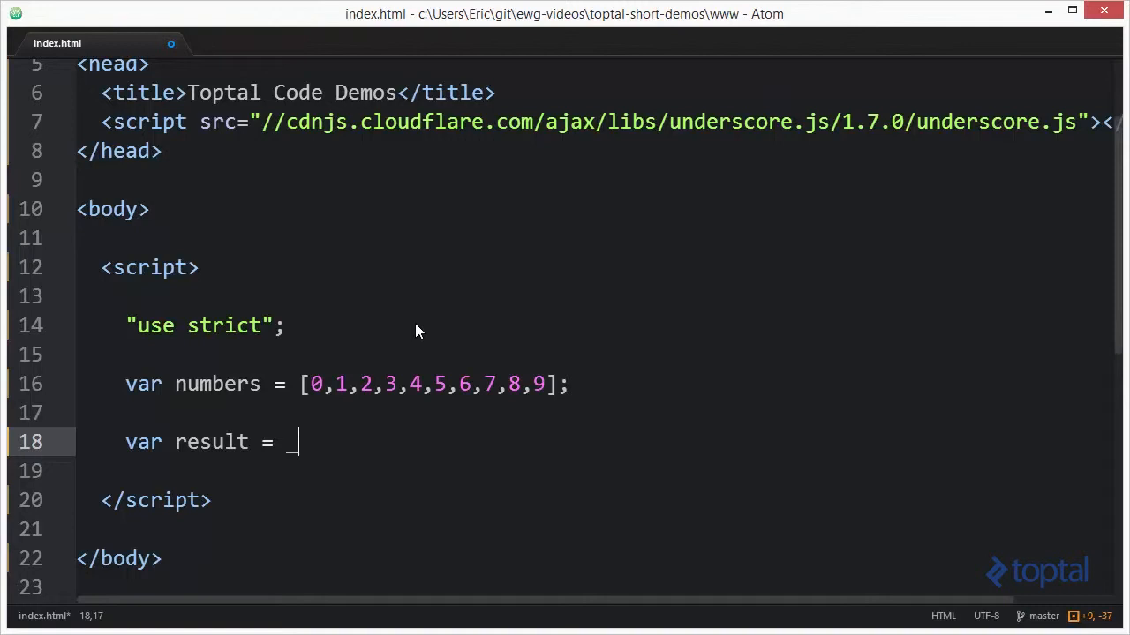
type(".partition")
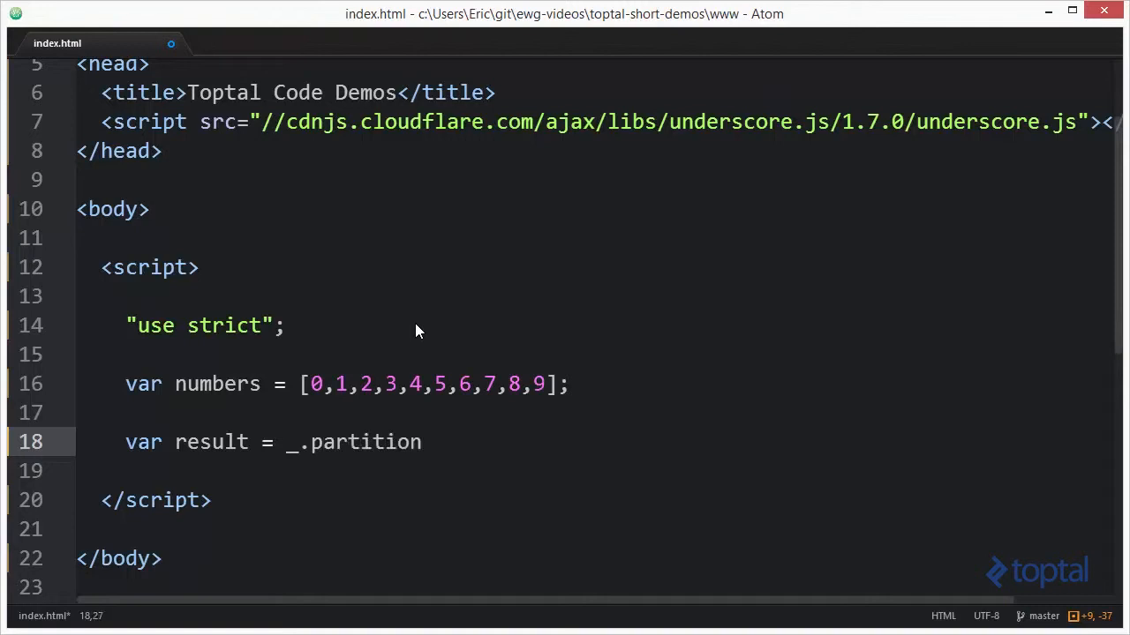
type("(numb")
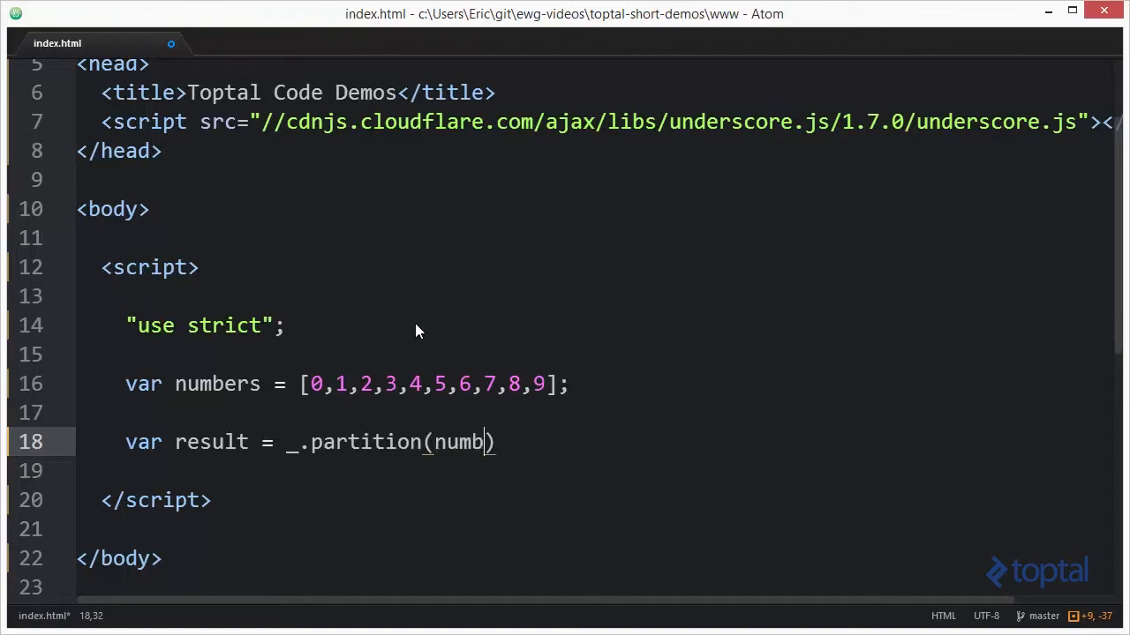
type("ers,")
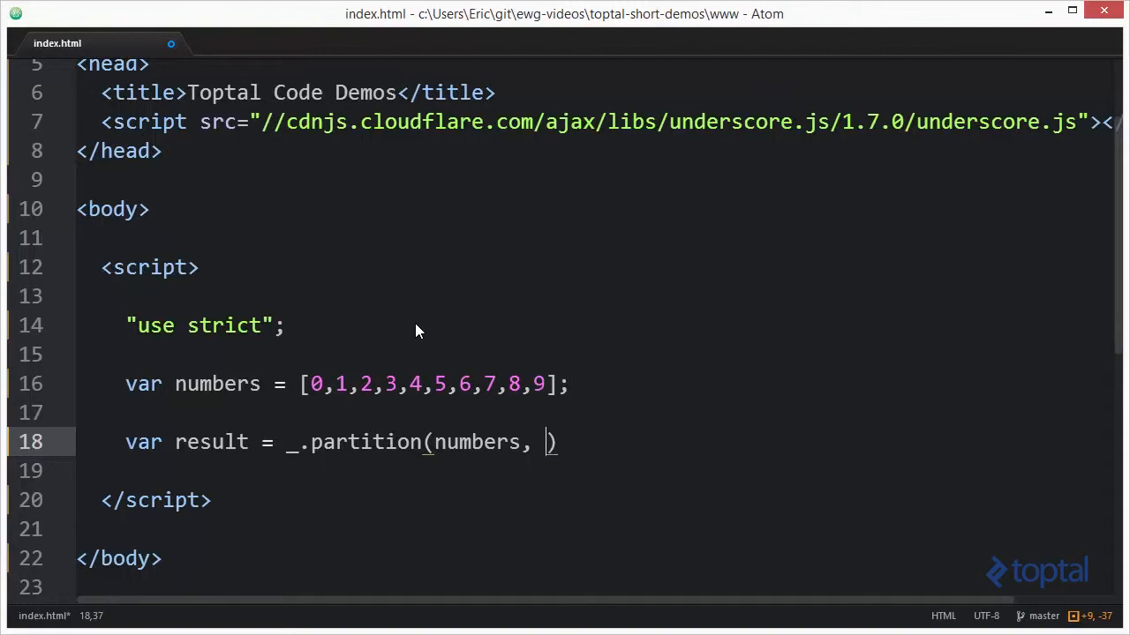
Complete the partition with callback function(num) { return num > 4; }
type("functio")
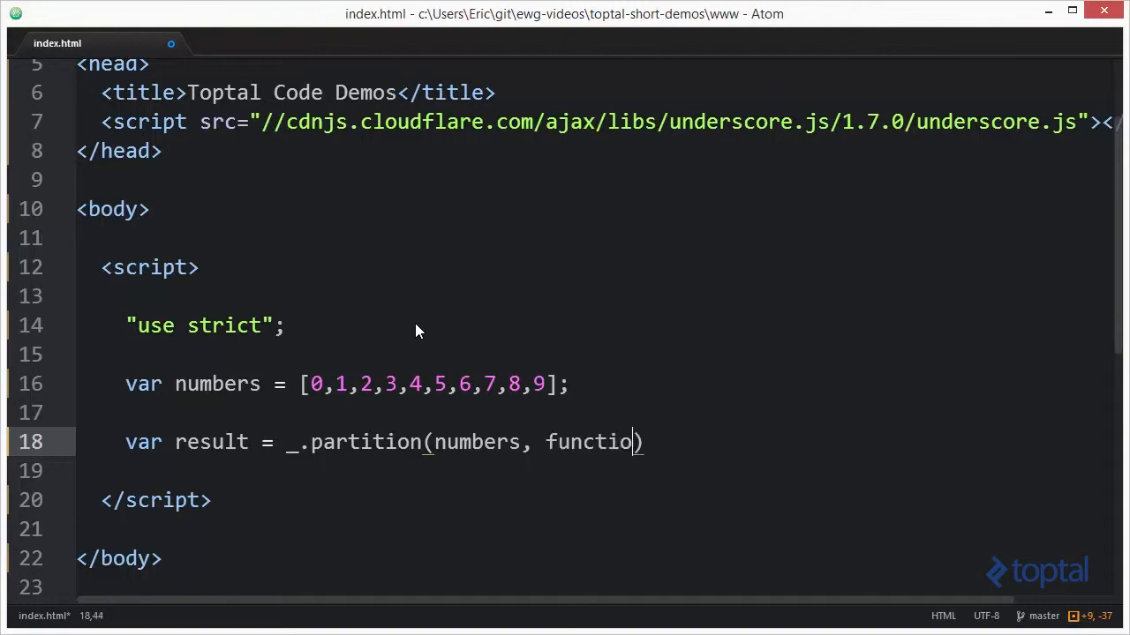
type("n()")
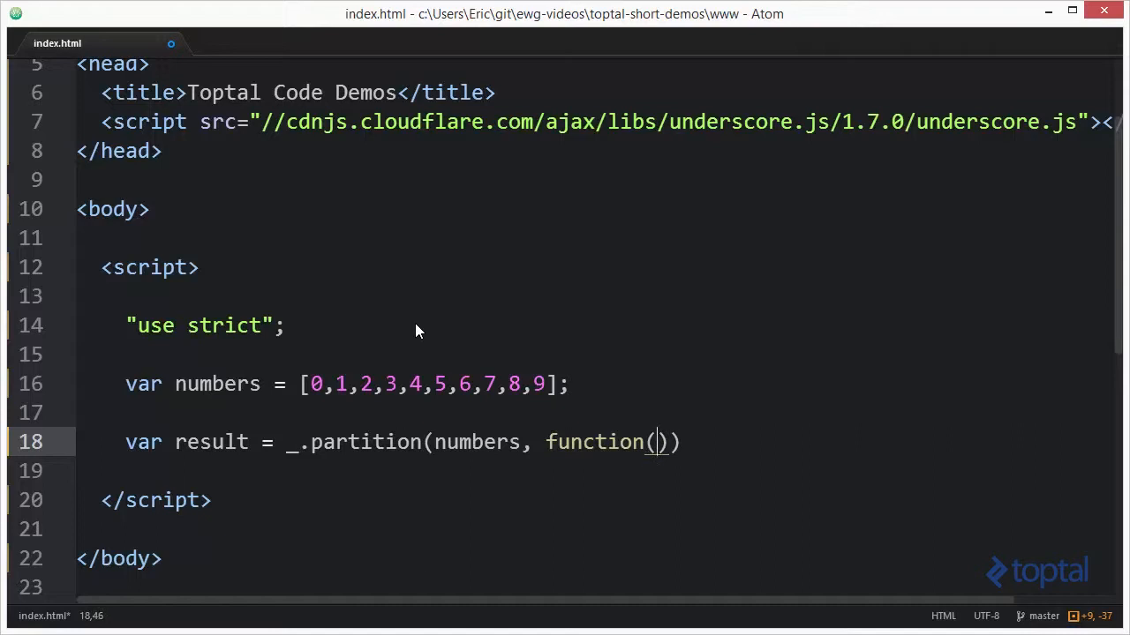
type("num")
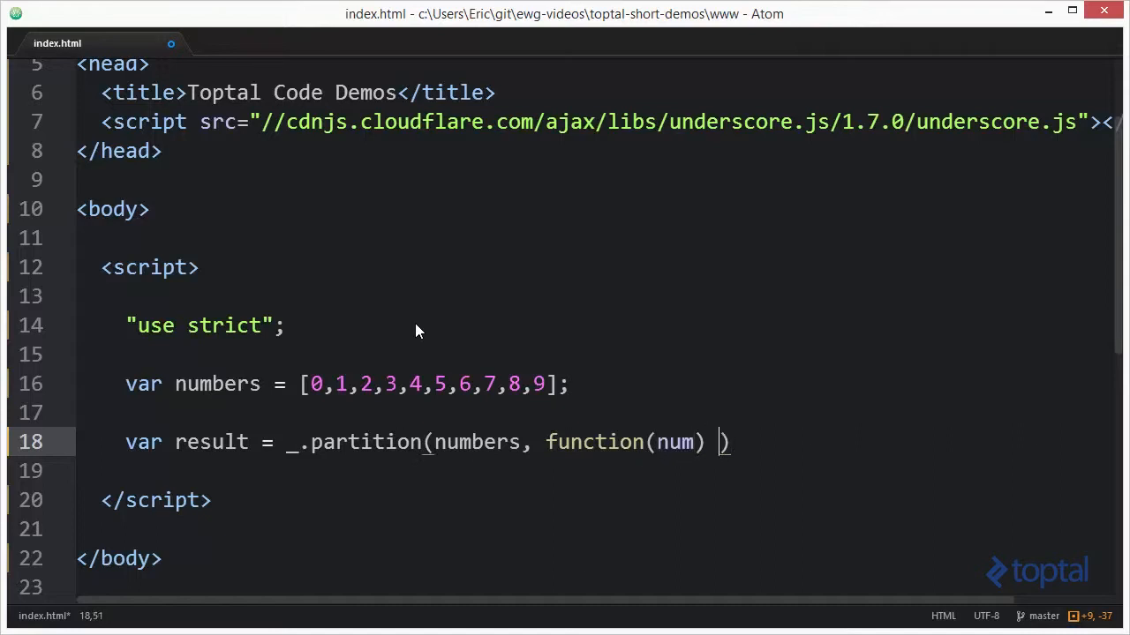
type("{")
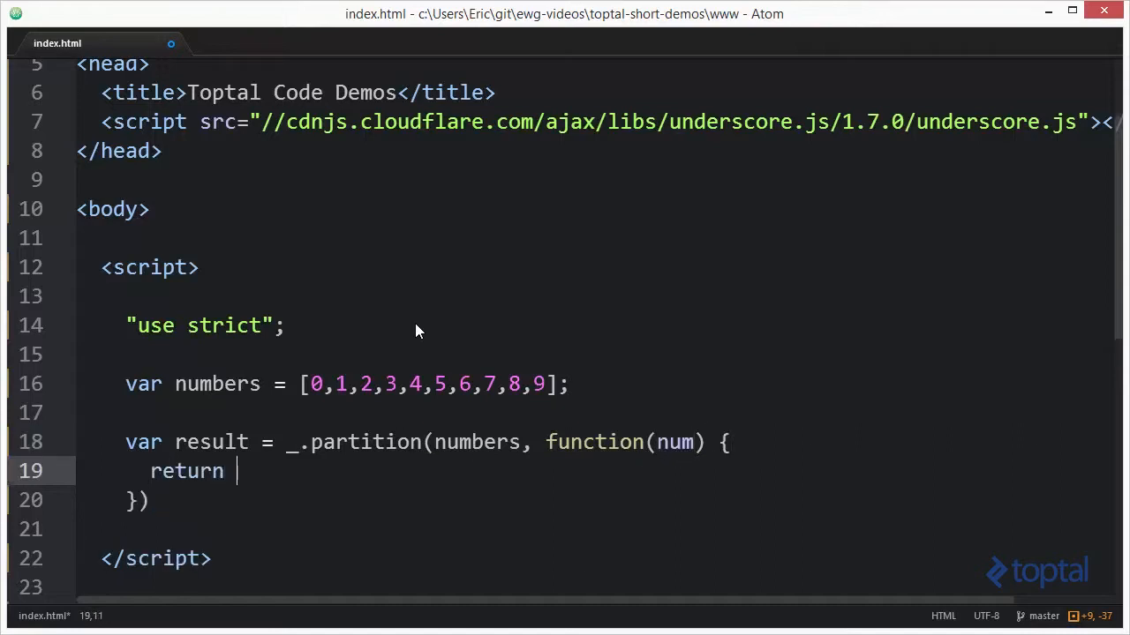
type("num >")
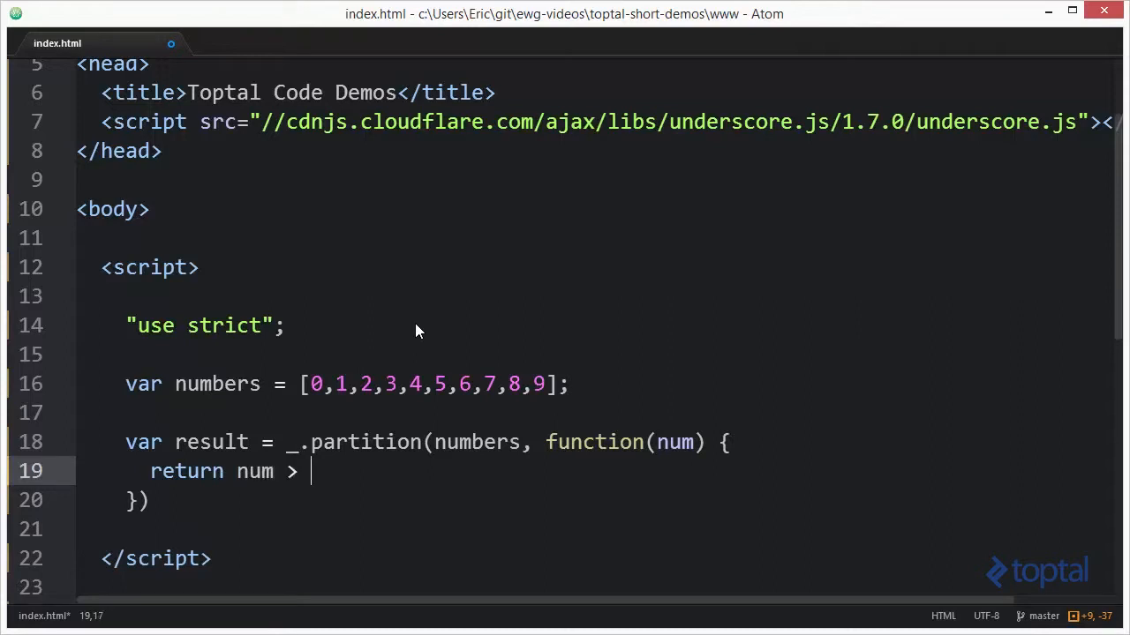
type("4;")
type("c")
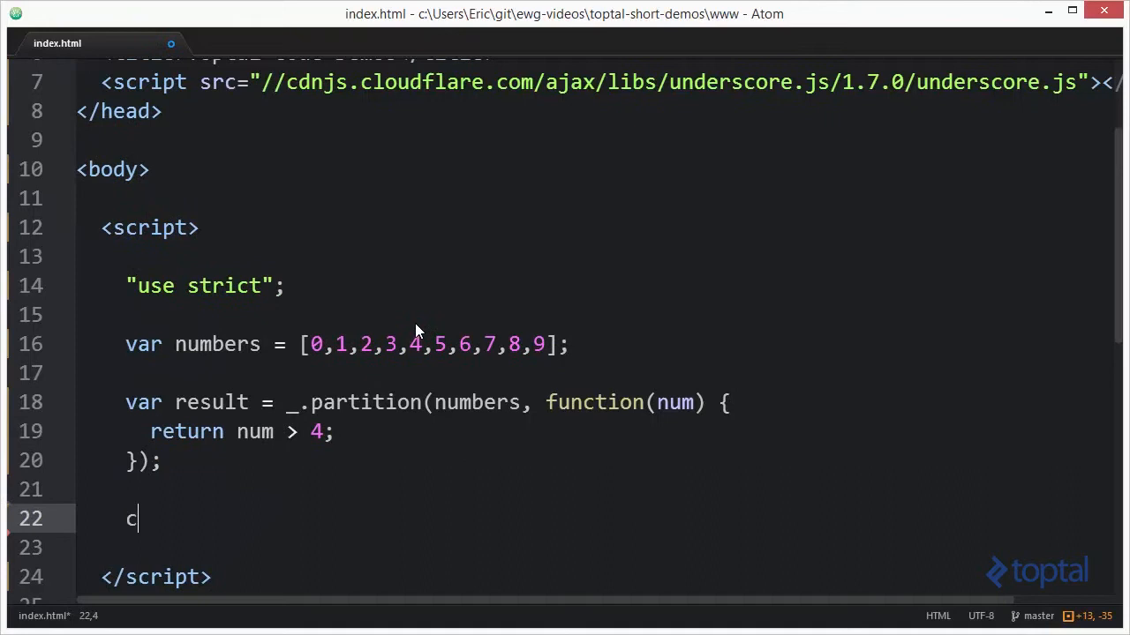
Add console.dir(result); after the partition and save the file
type("onsole.dir")
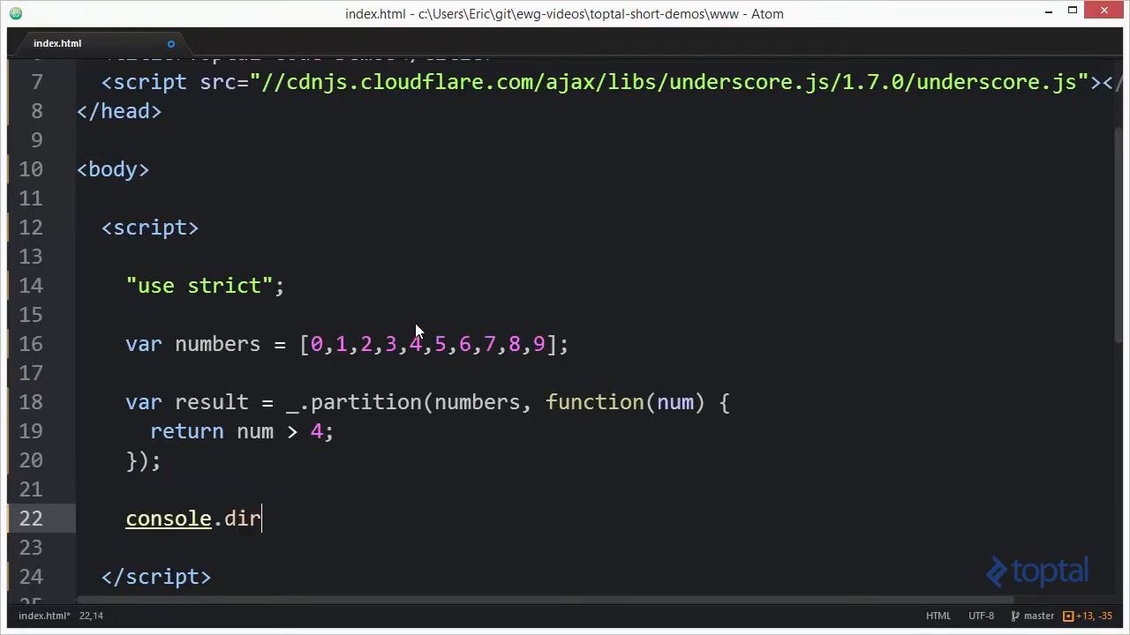
type("(result)")
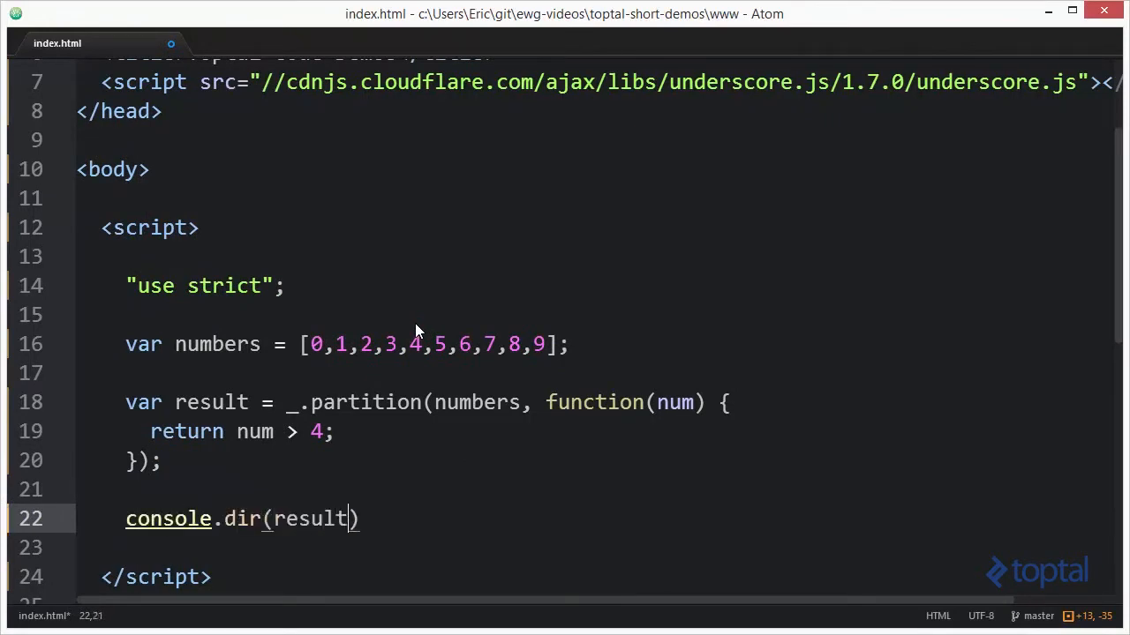
type(";")
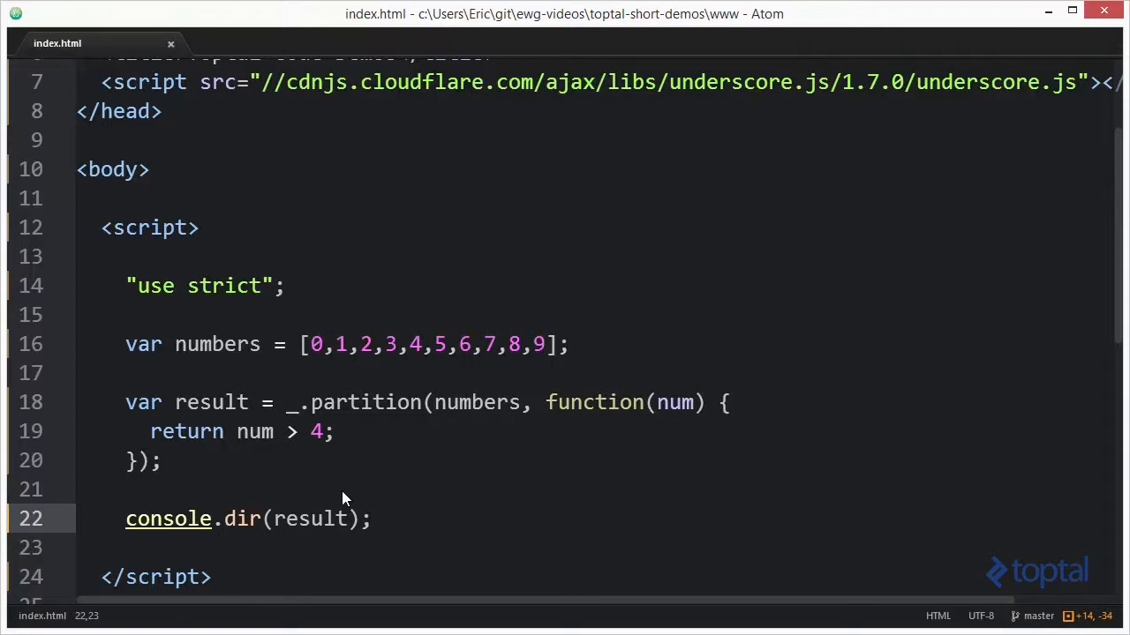
left_click(372, 519)
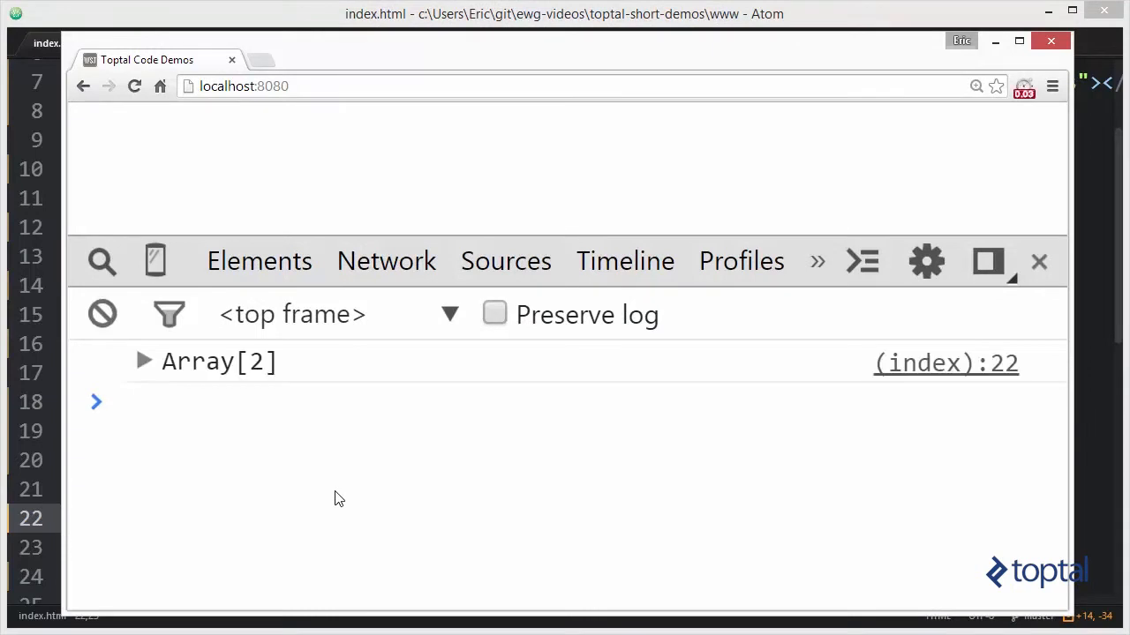
mouse_move(180, 366)
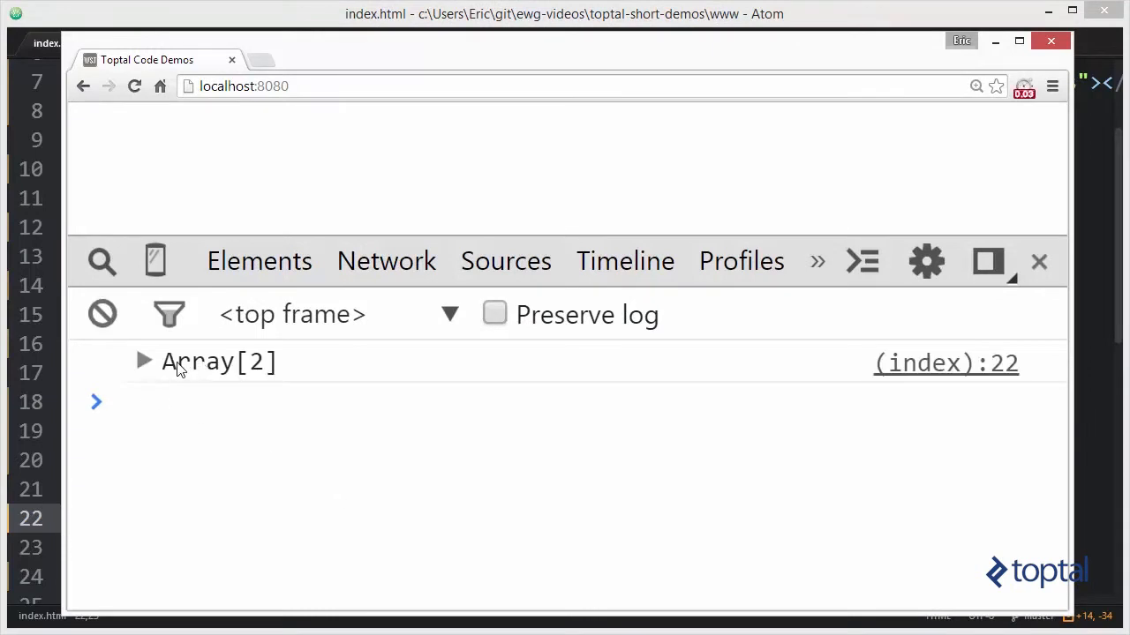
Expand the logged Array[2] result to see the 5–9 and 0–4 sub-arrays
left_click(145, 362)
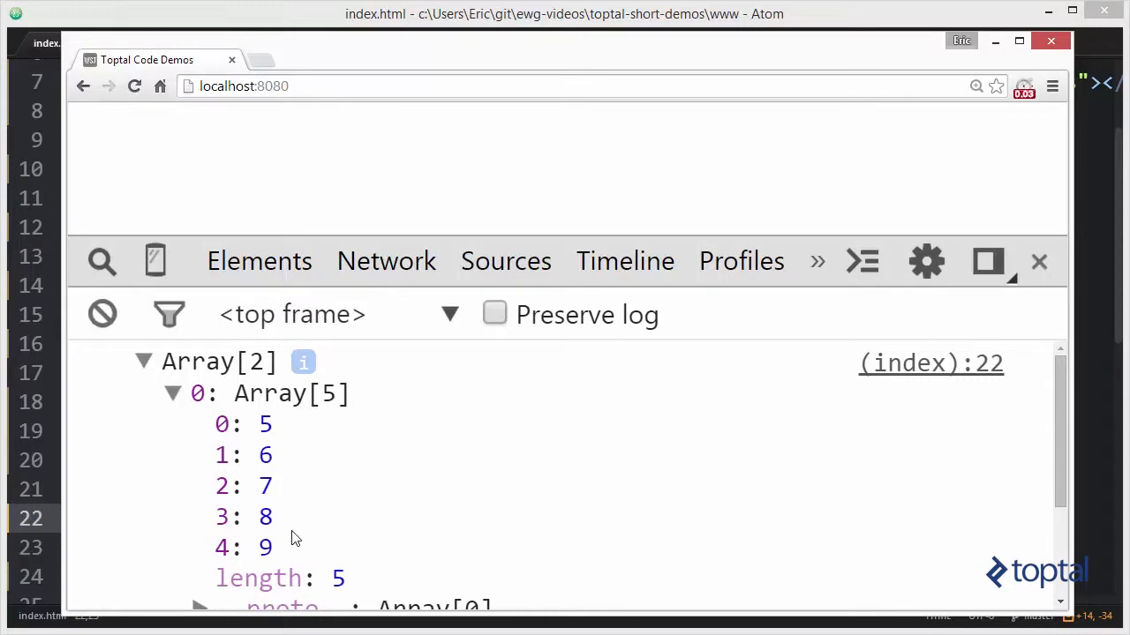
mouse_move(318, 420)
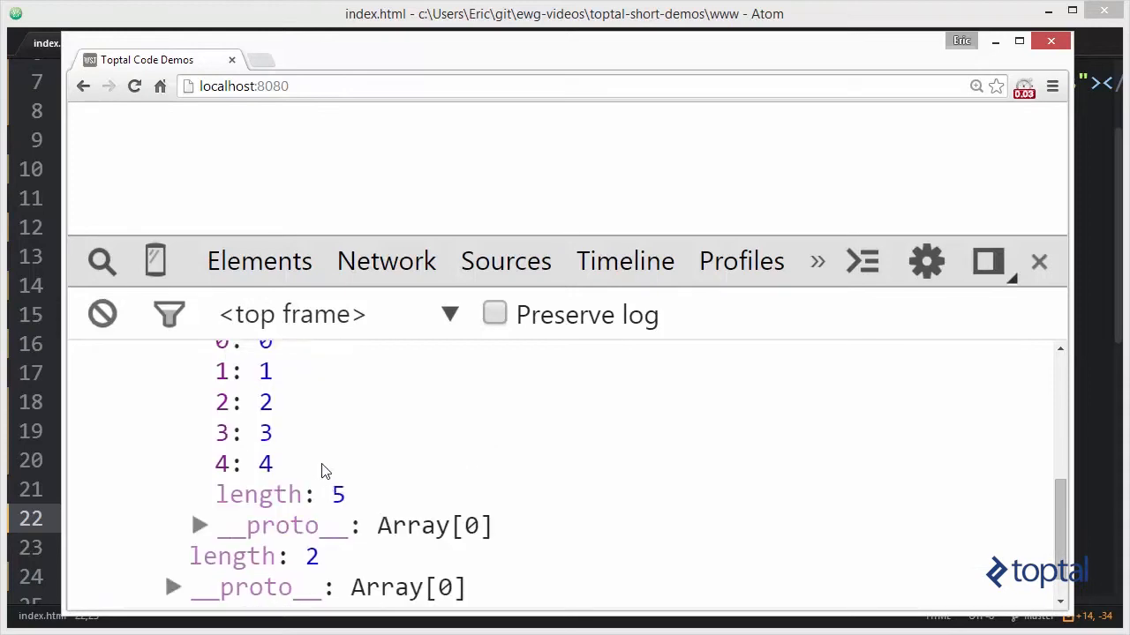
mouse_move(339, 35)
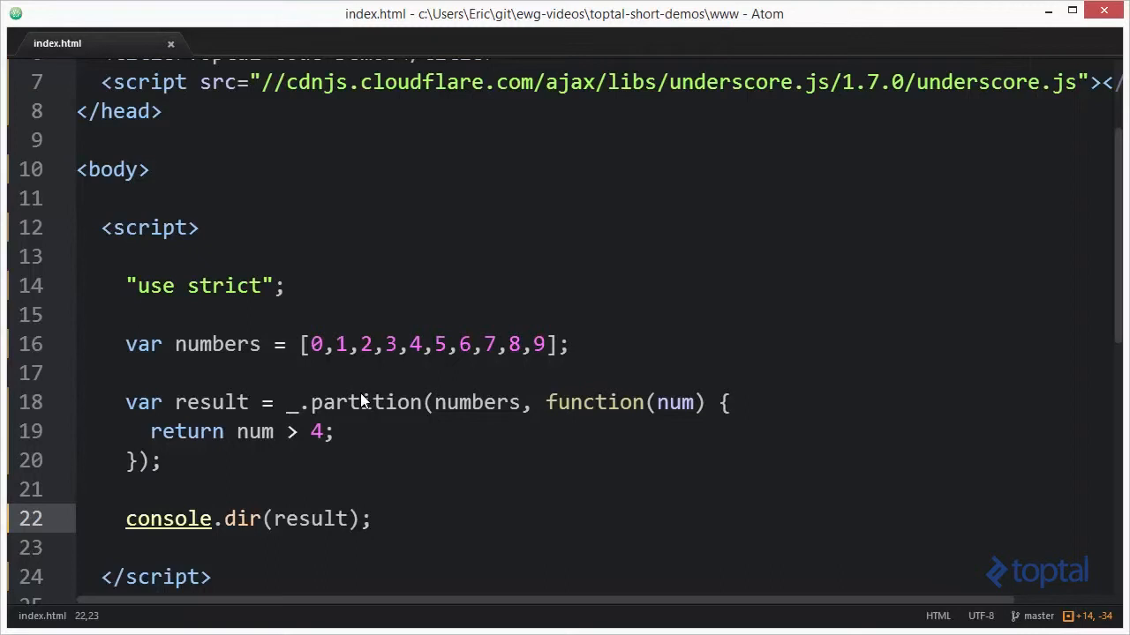
Insert console.dir(arguments); as the first line of the partition callback
left_click(371, 519)
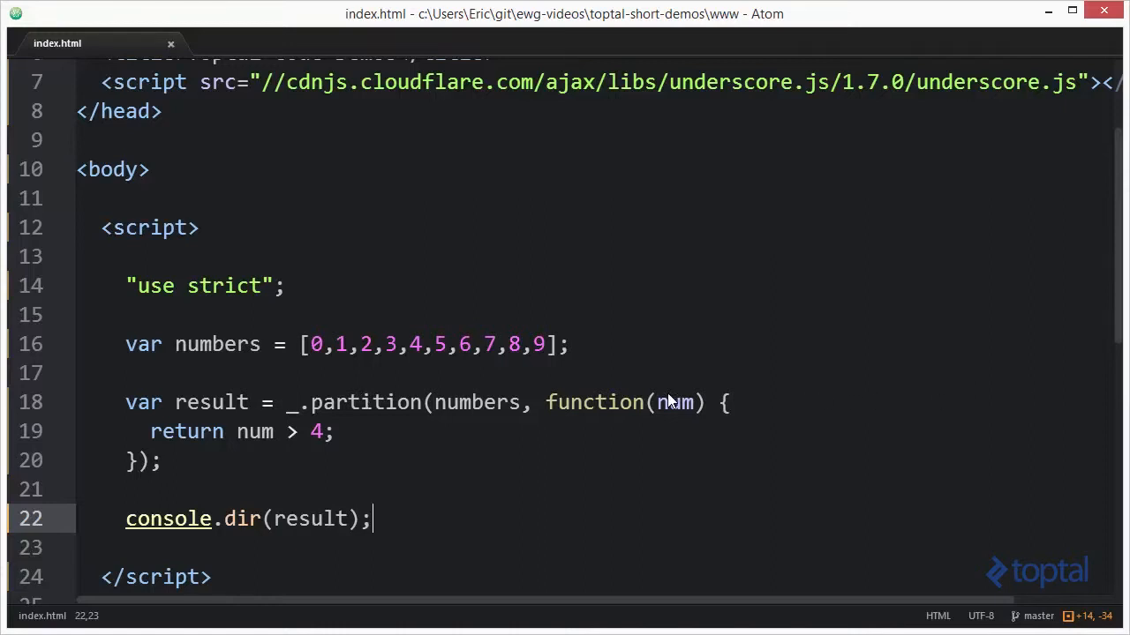
mouse_move(692, 413)
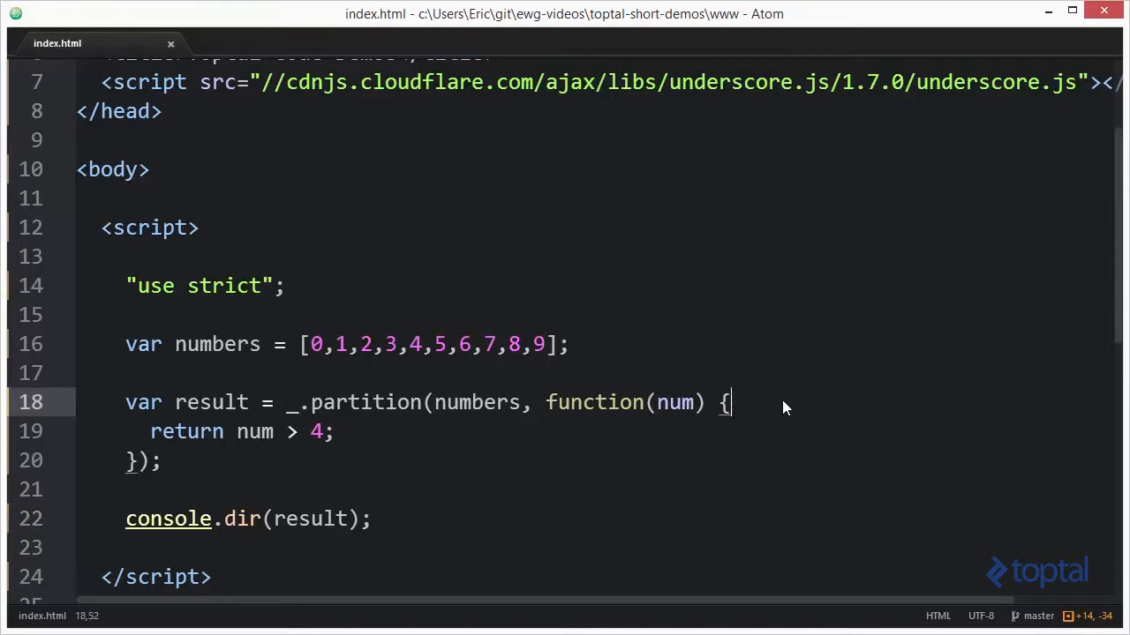
type("co")
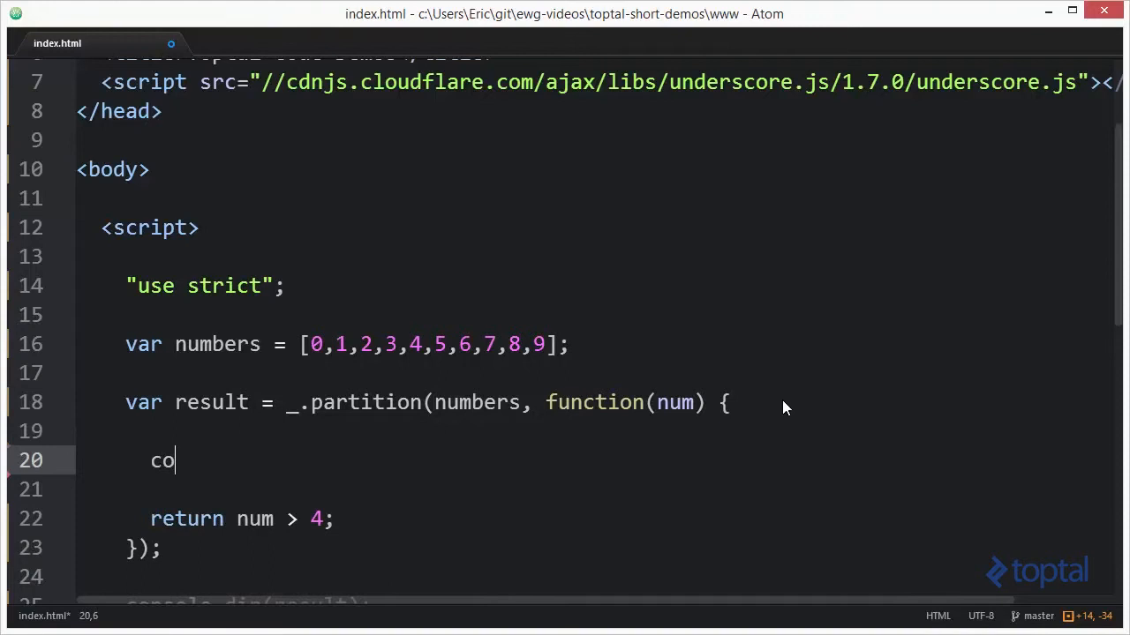
type("nsole.dur(")
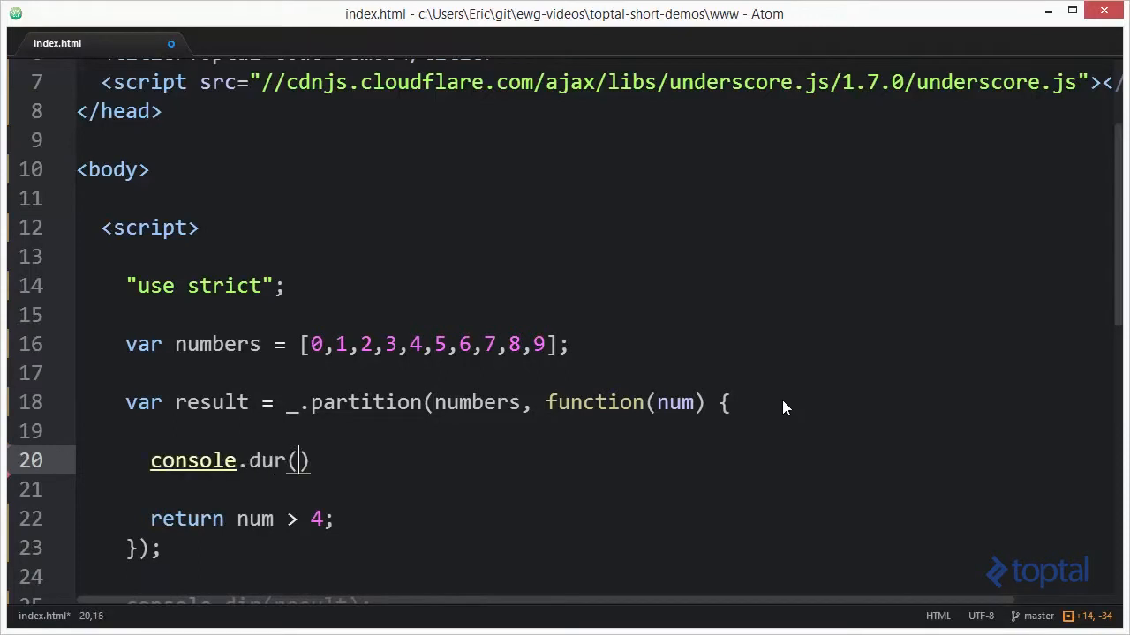
type("ar")
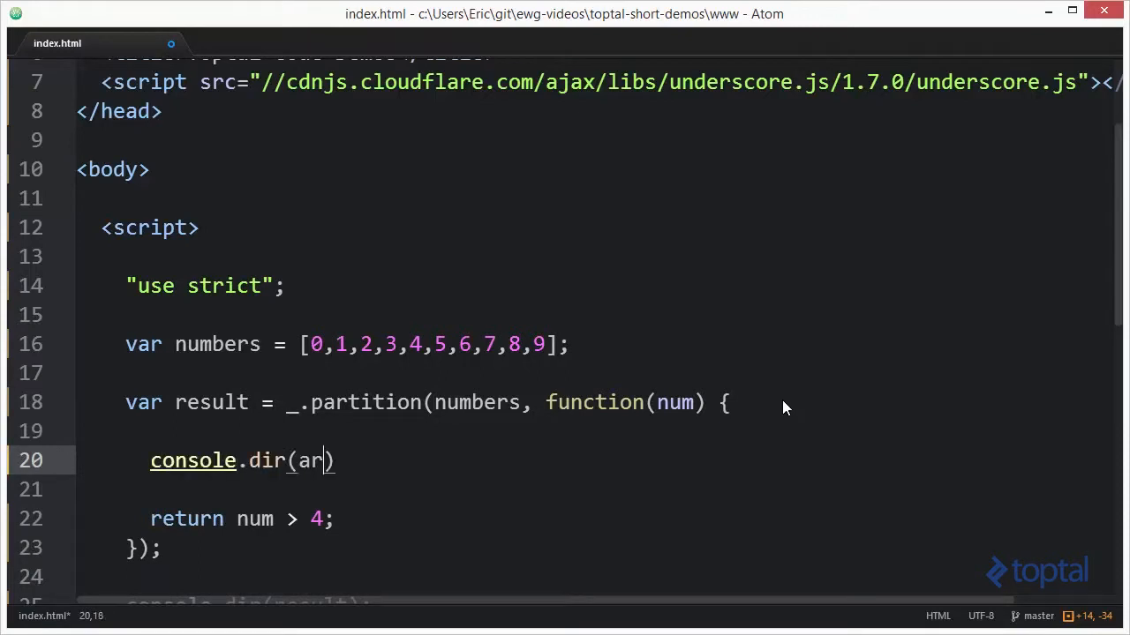
type("guments);")
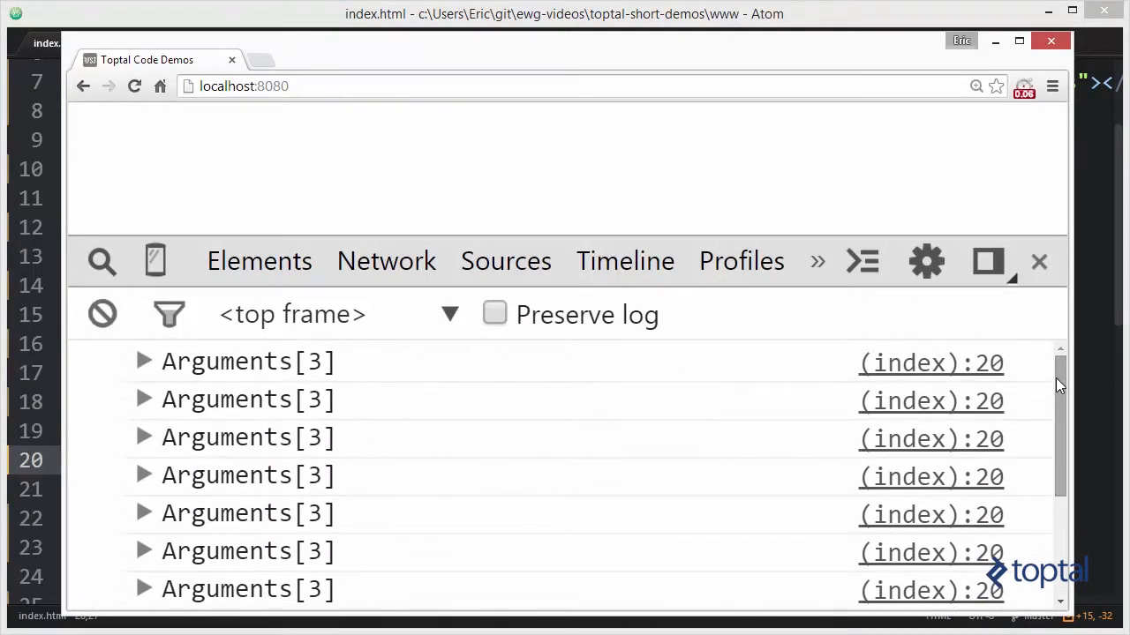
mouse_move(84, 356)
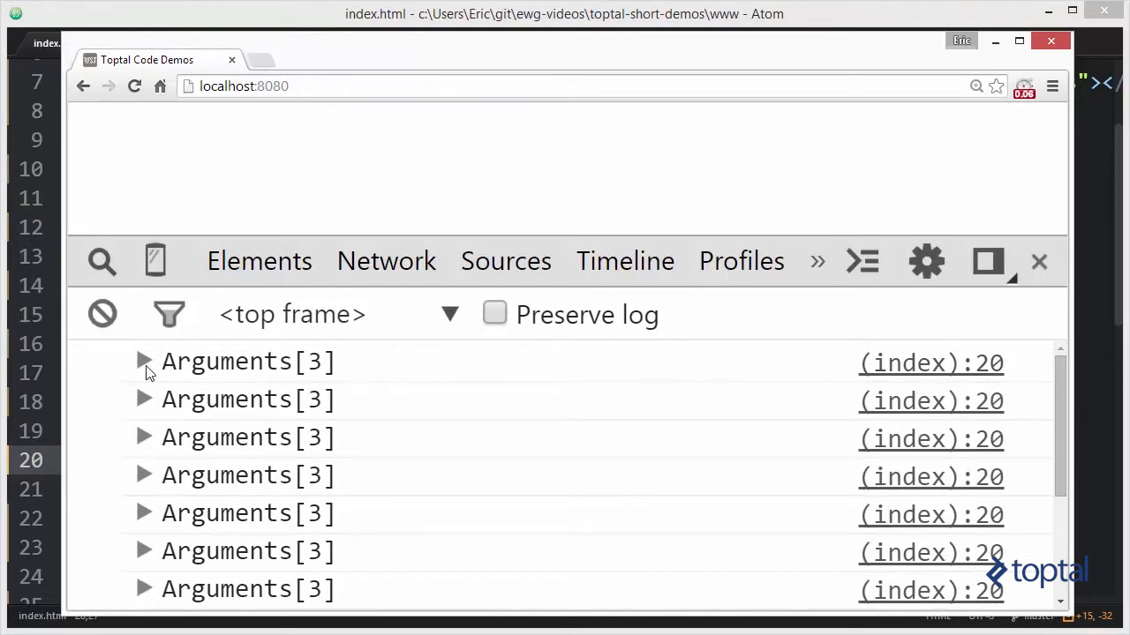
Expand the first Arguments[3] entry showing 0, 0 and Array[10], then return to the numbers line in Atom
left_click(143, 360)
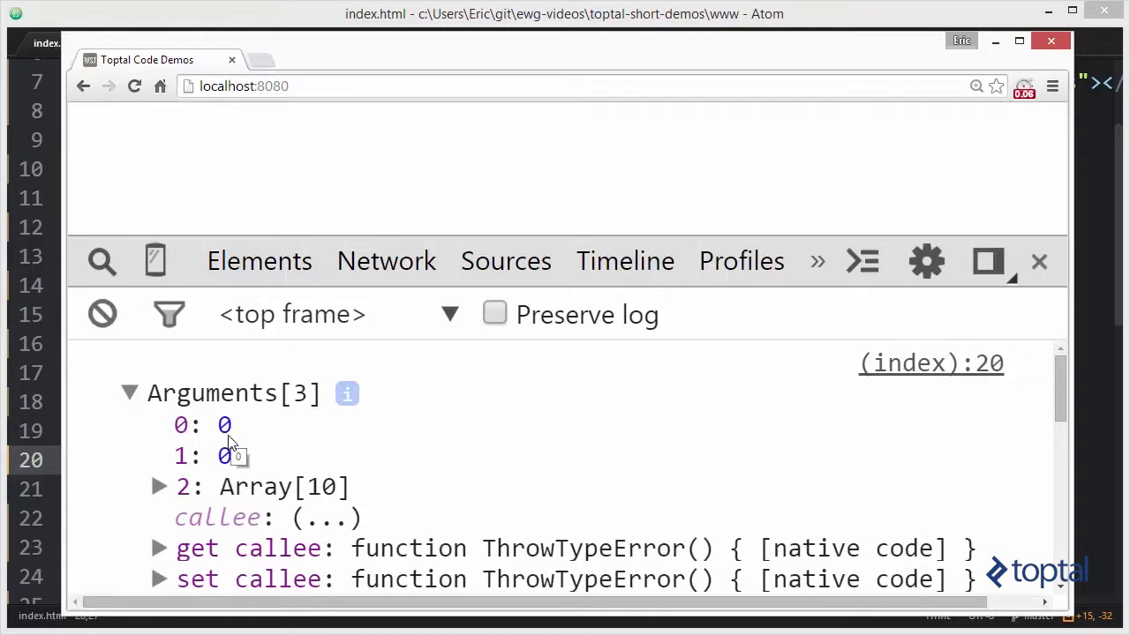
mouse_move(187, 466)
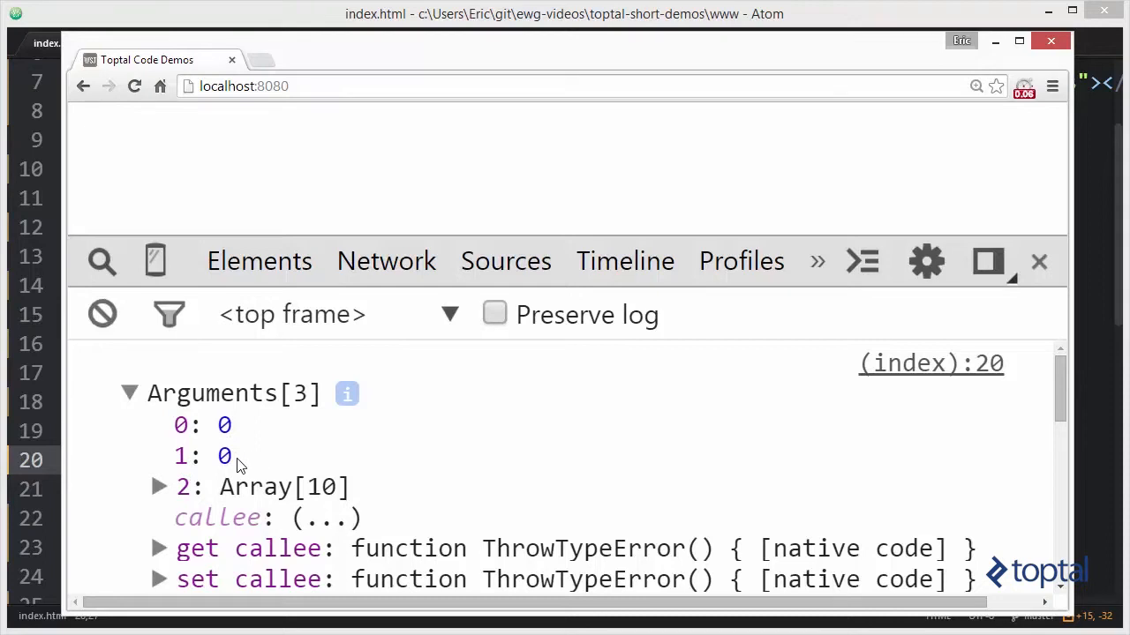
mouse_move(219, 502)
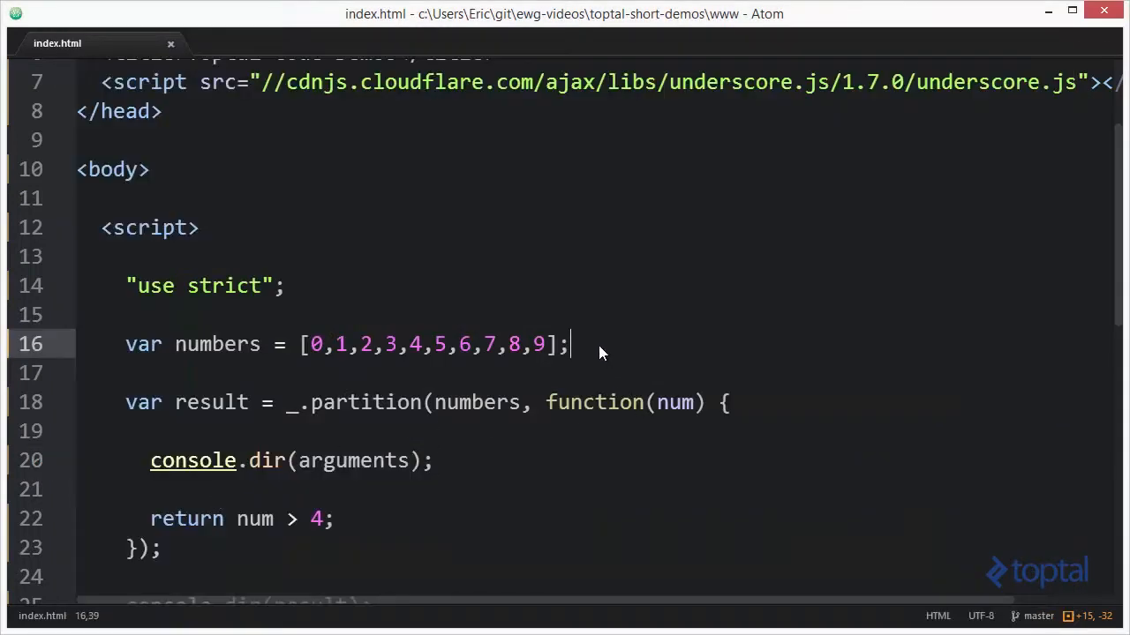
left_click(424, 344)
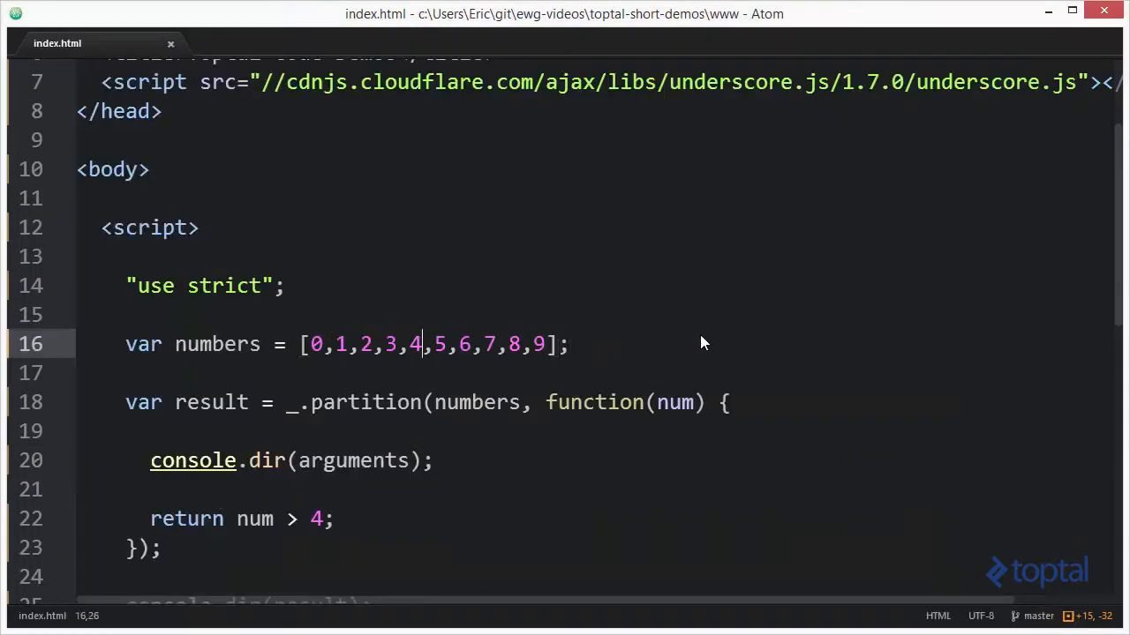
left_click(286, 344)
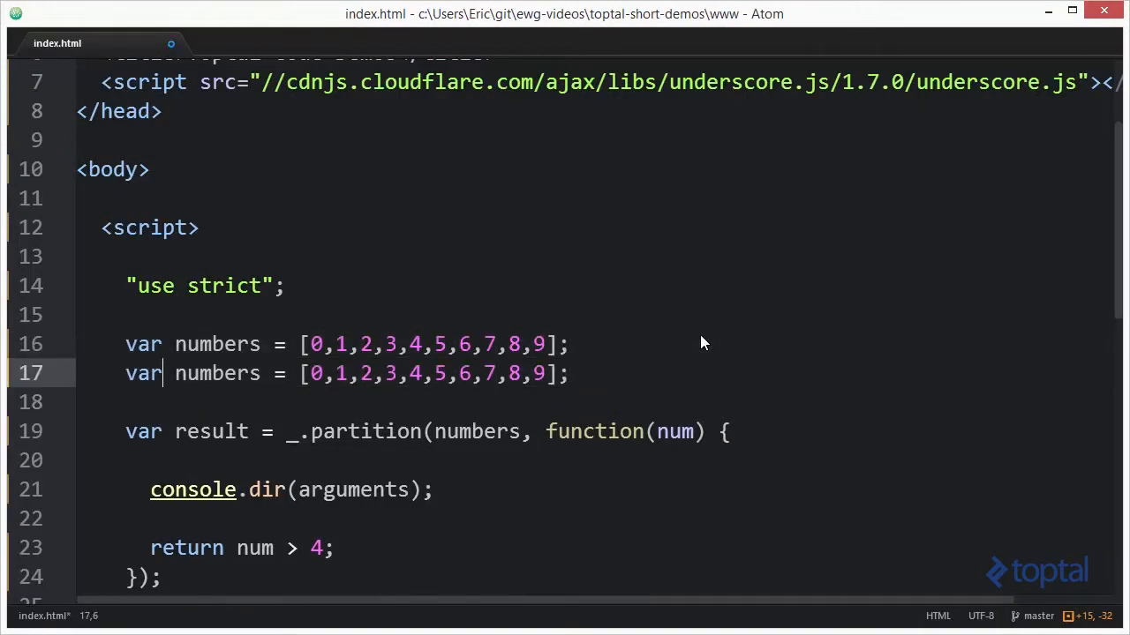
Rename the duplicated array to letters and fill it with "a","b","c","d","e"
double_click(217, 374)
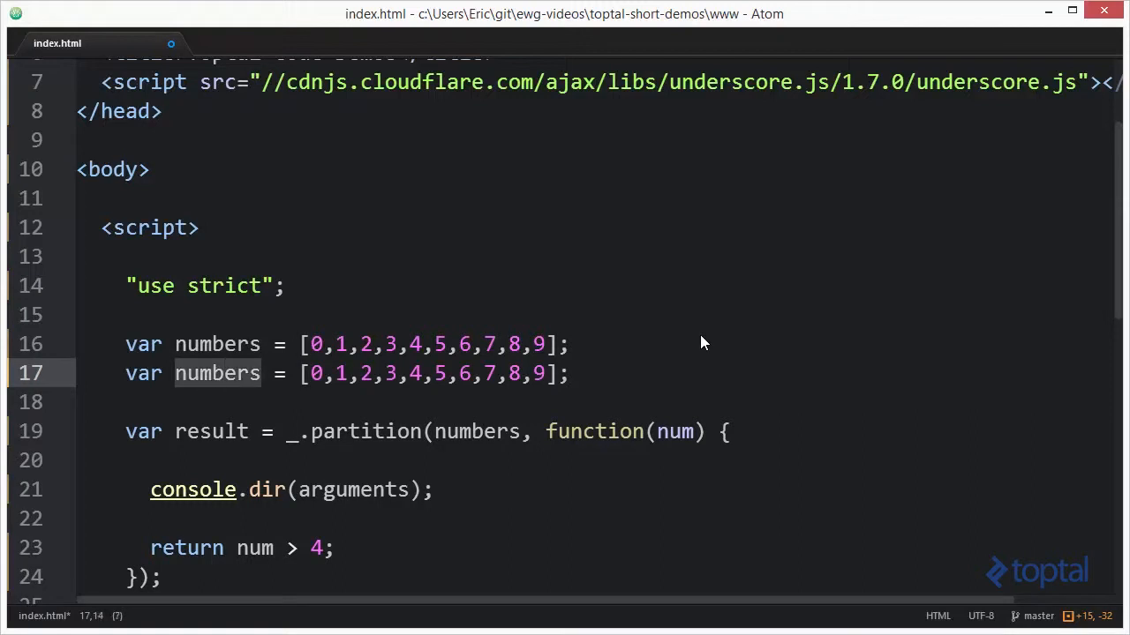
type("letters")
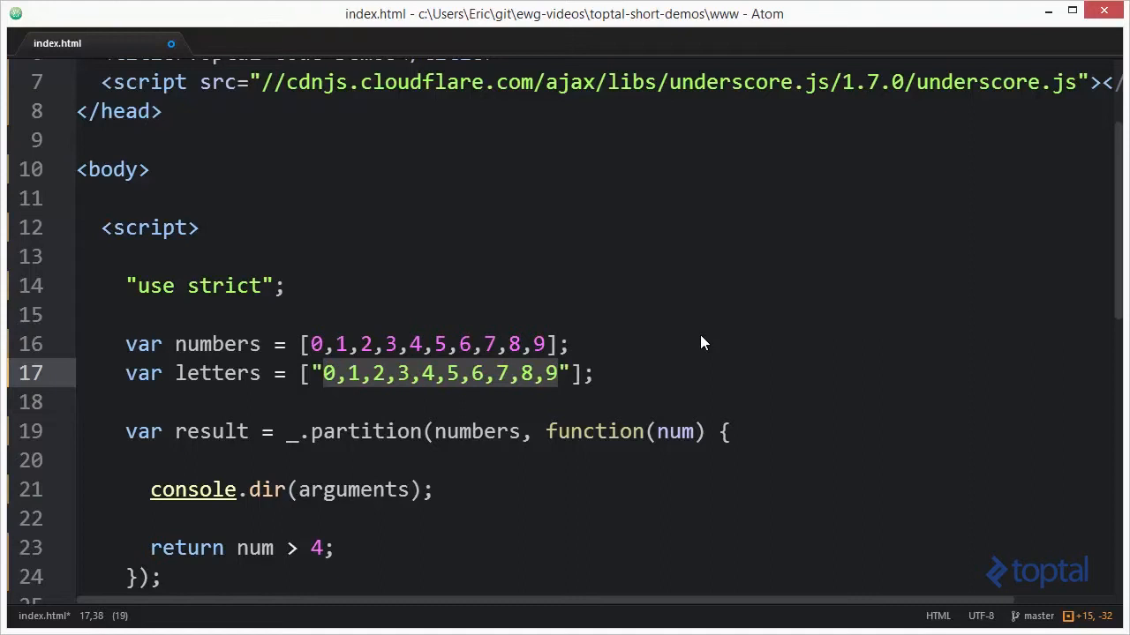
type("\"a\",")
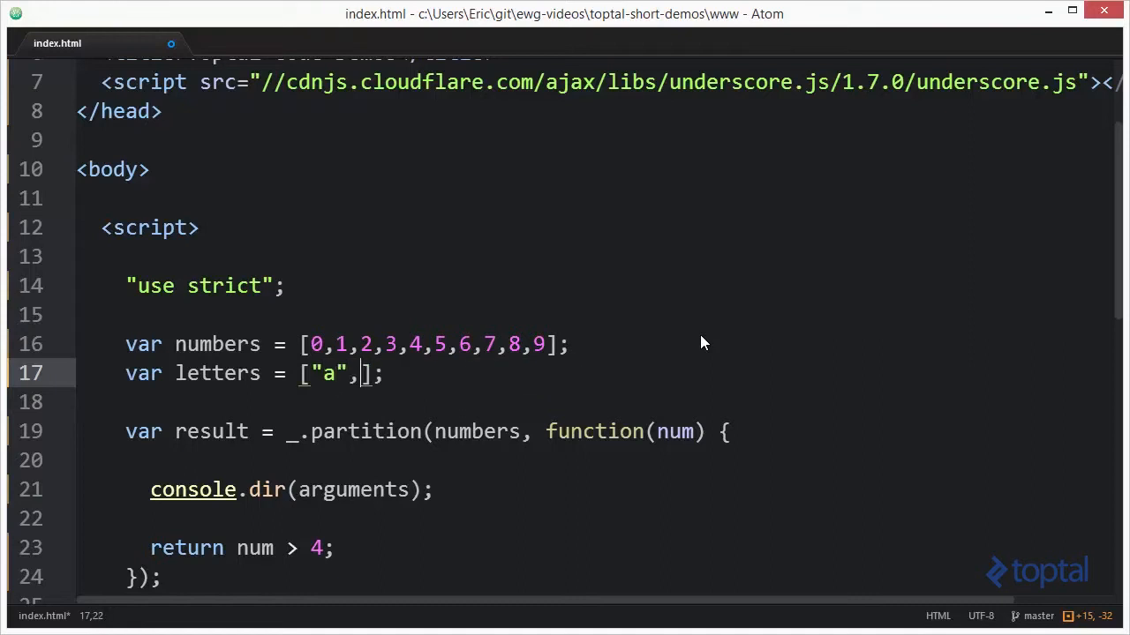
type("\"b\",\"")
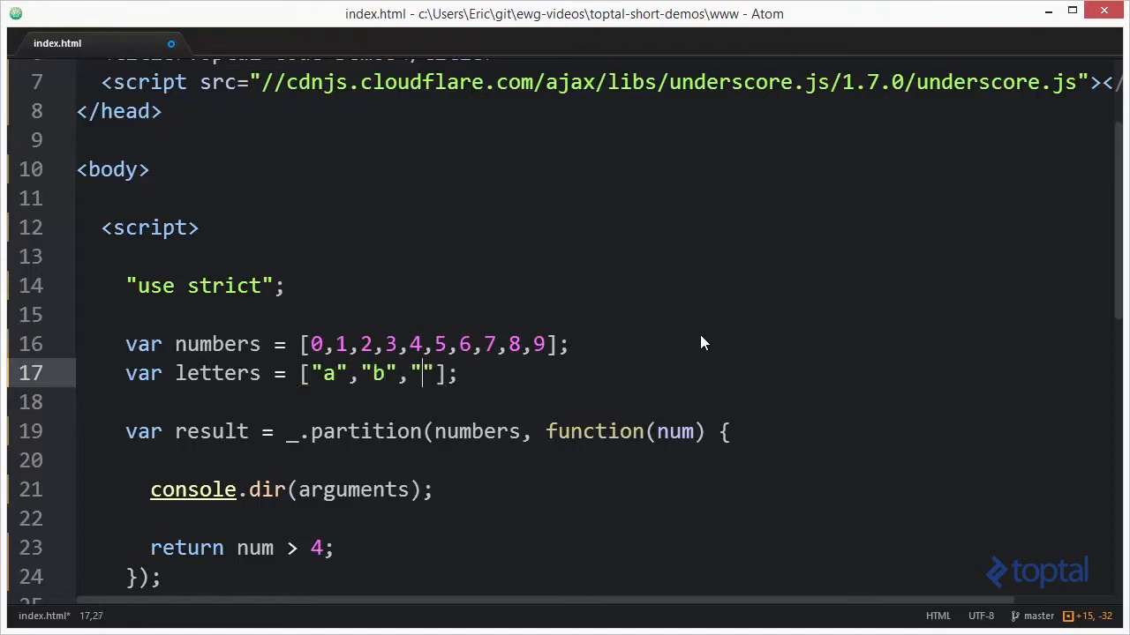
type("c\",\"d")
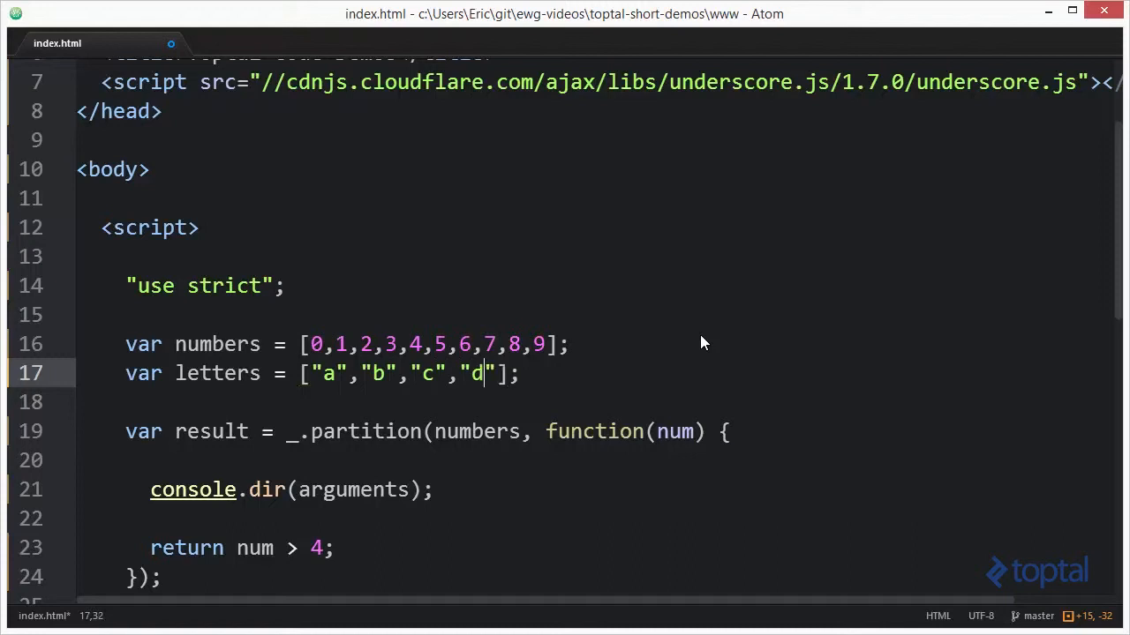
type(",\"e\"")
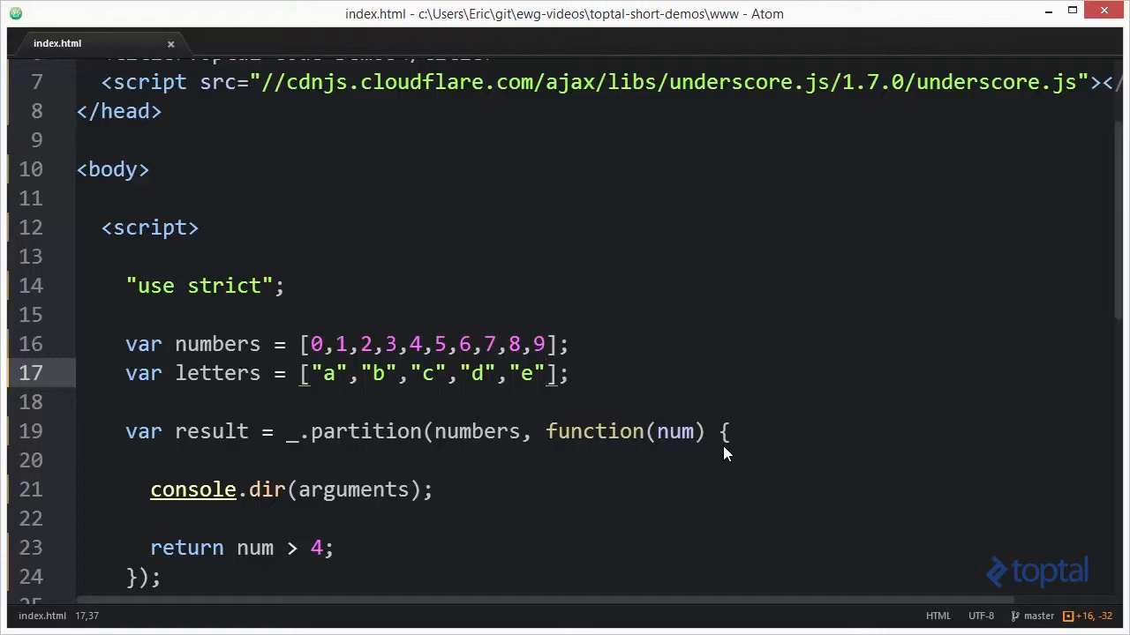
Start a new line with result = _.partition(letters)
scroll("down", 3)
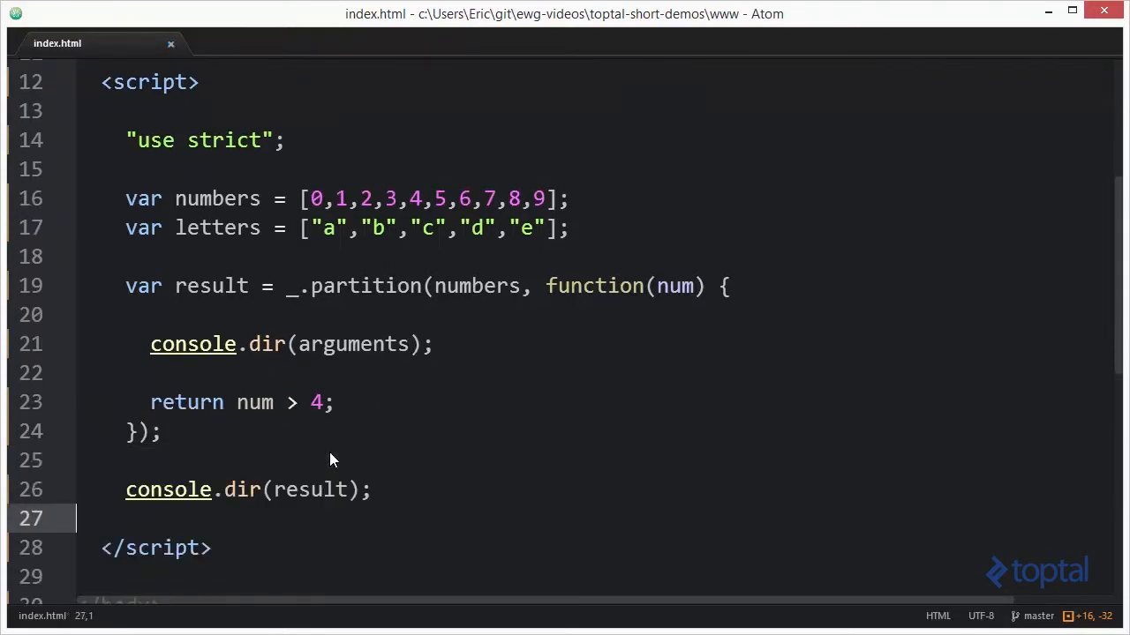
key("enter")
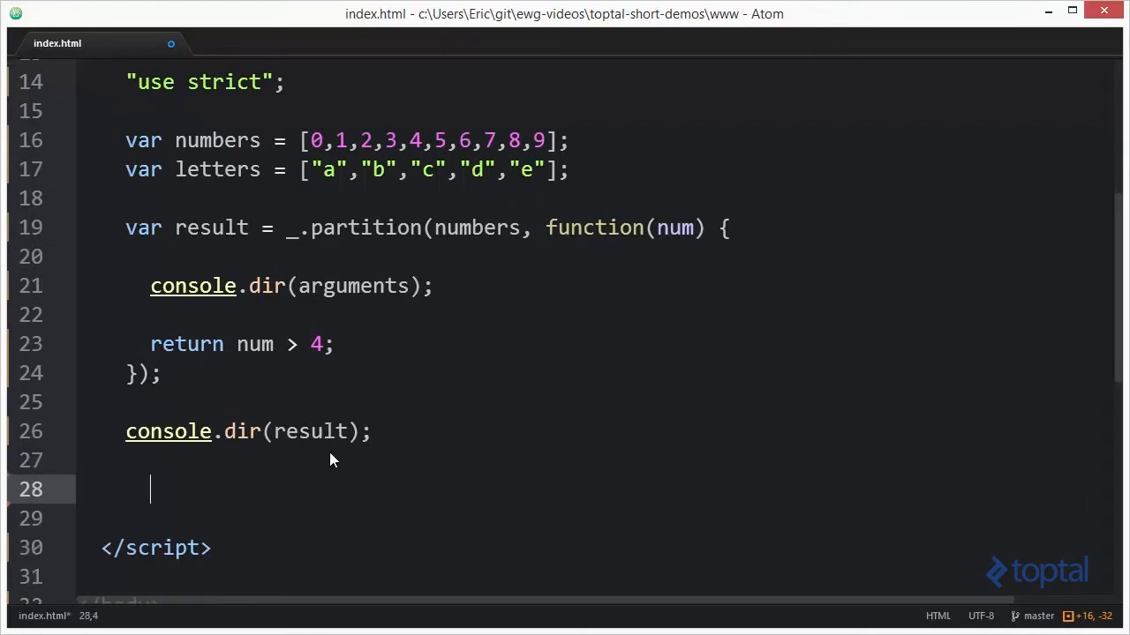
type("result =")
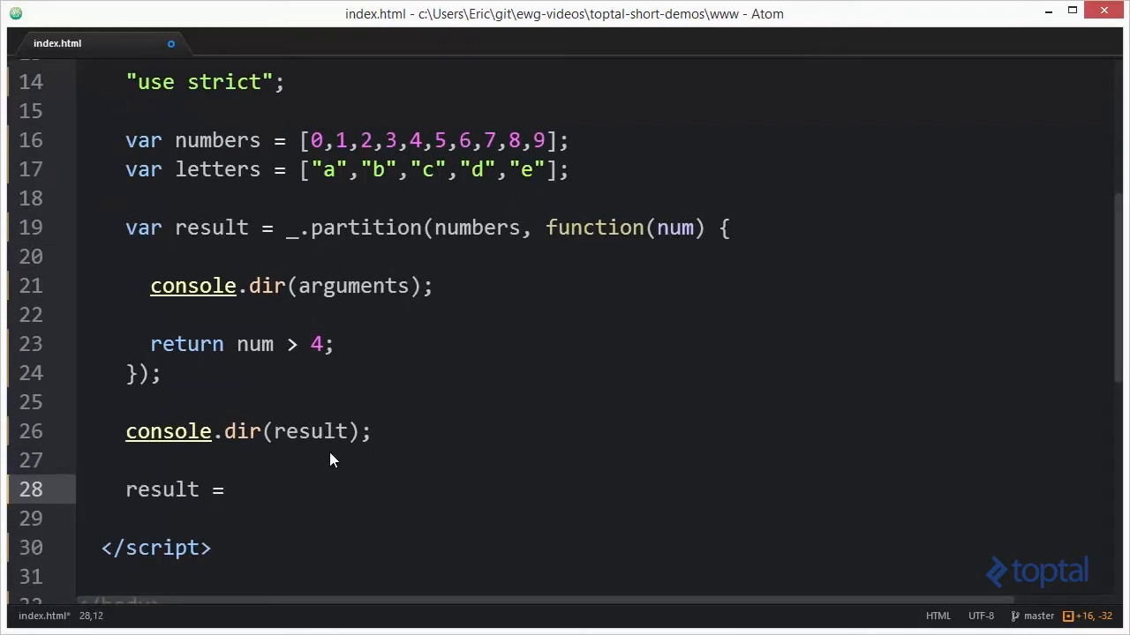
type("_.")
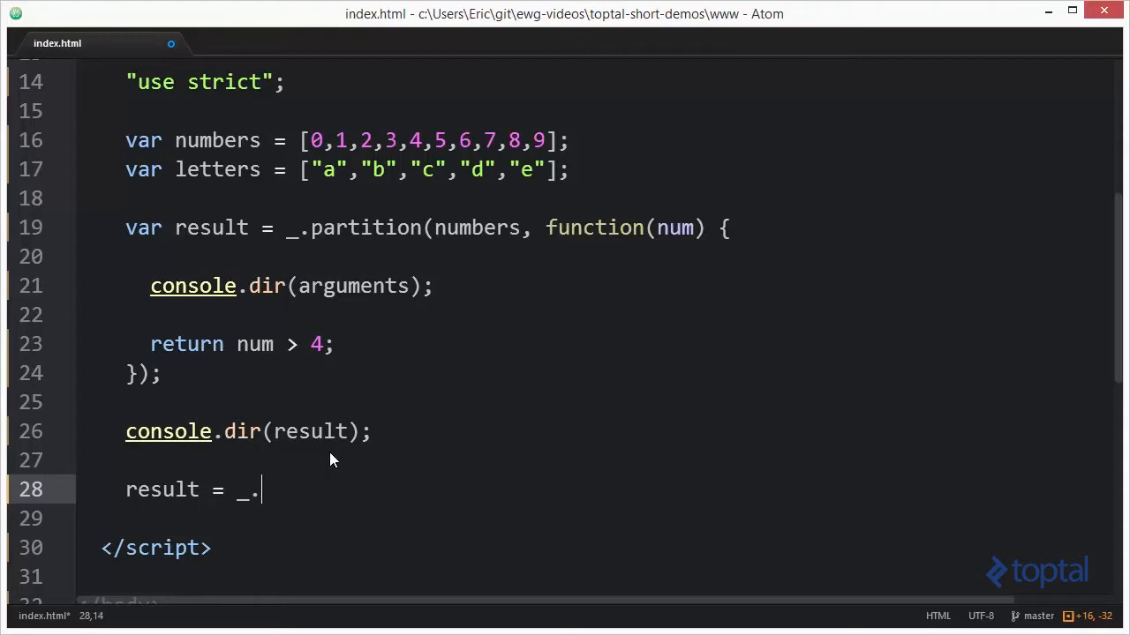
type("partition")
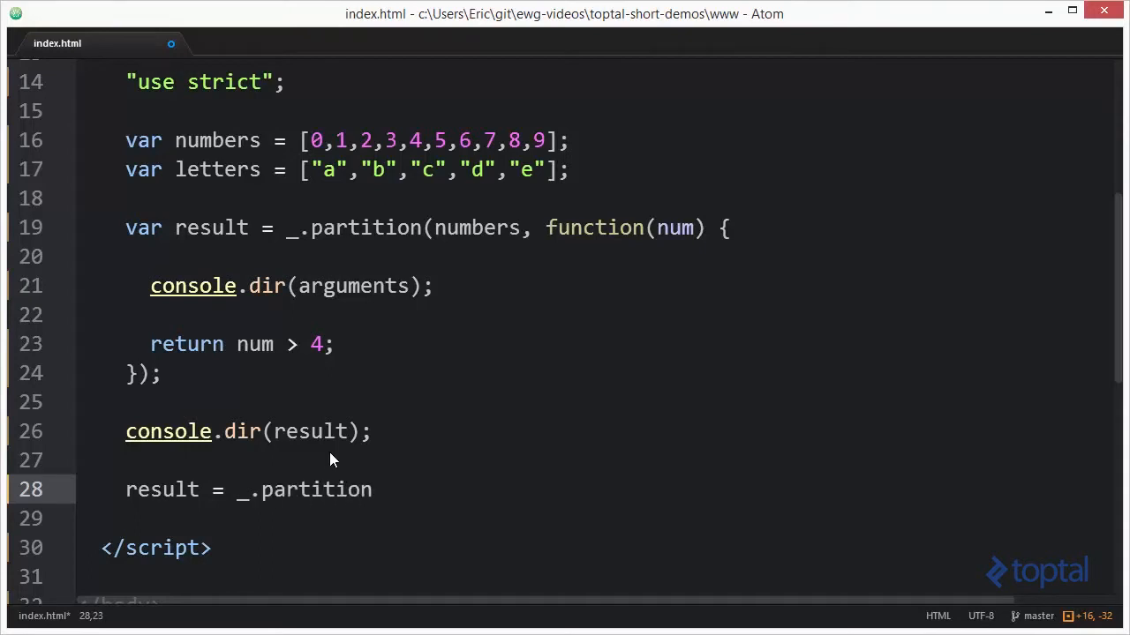
type("(letters)")
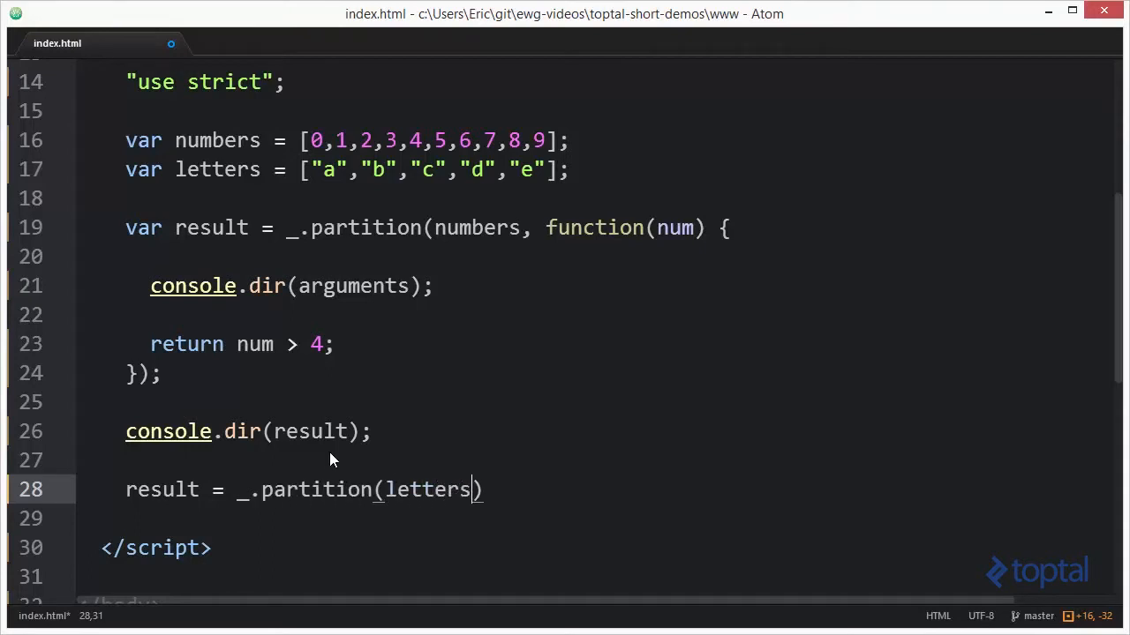
Add the callback function(letter, index, originalLetters) with an empty body
type(", function")
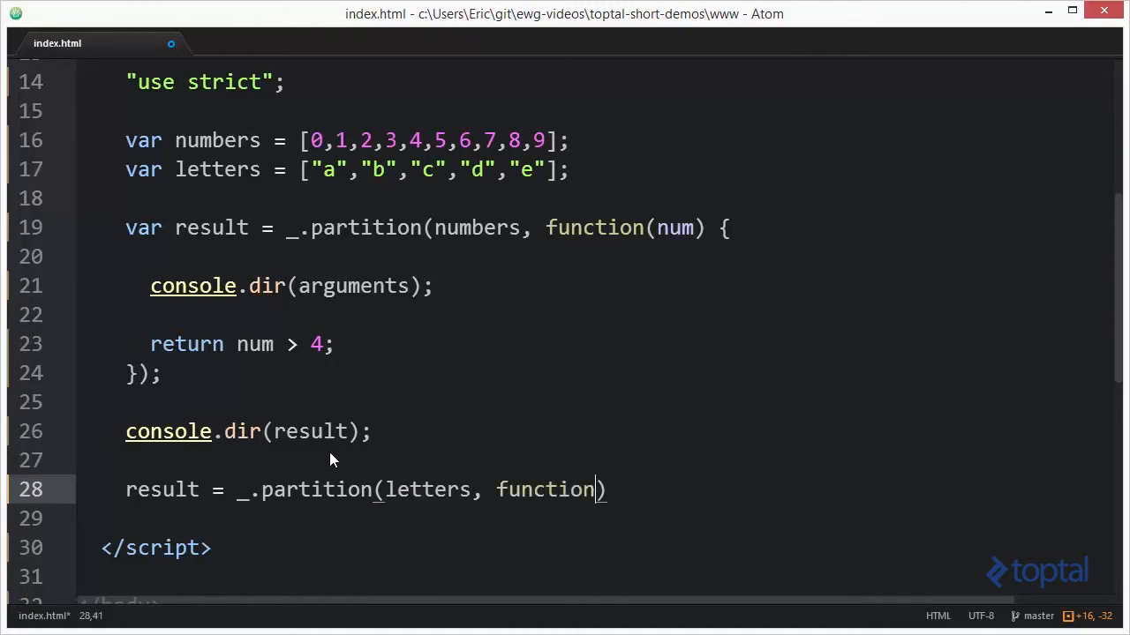
type("()")
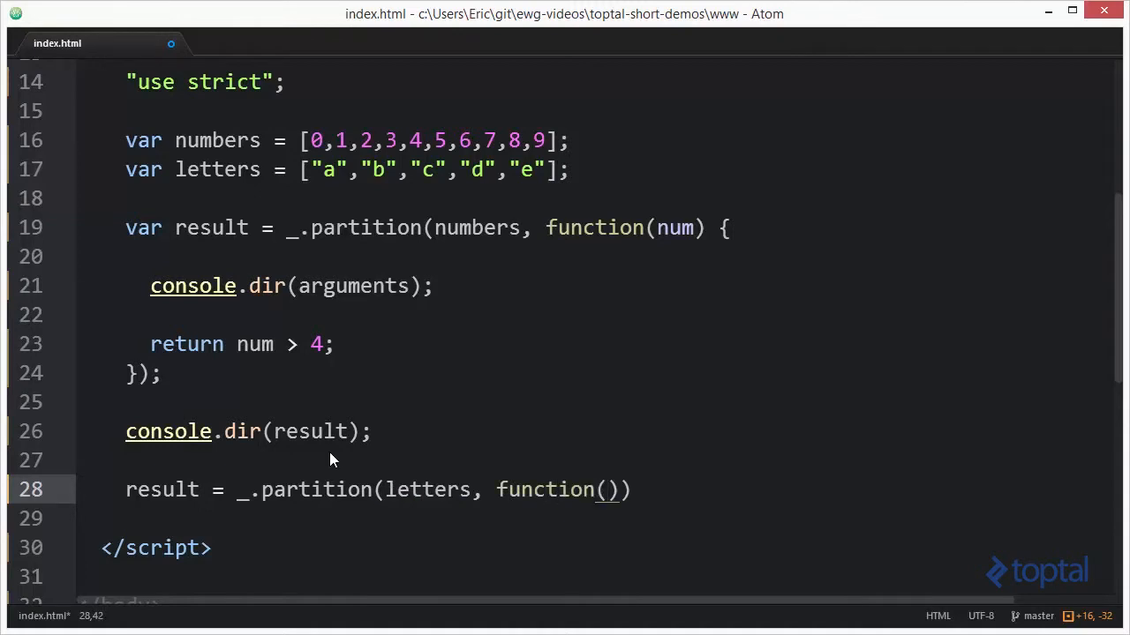
type("letter, index,")
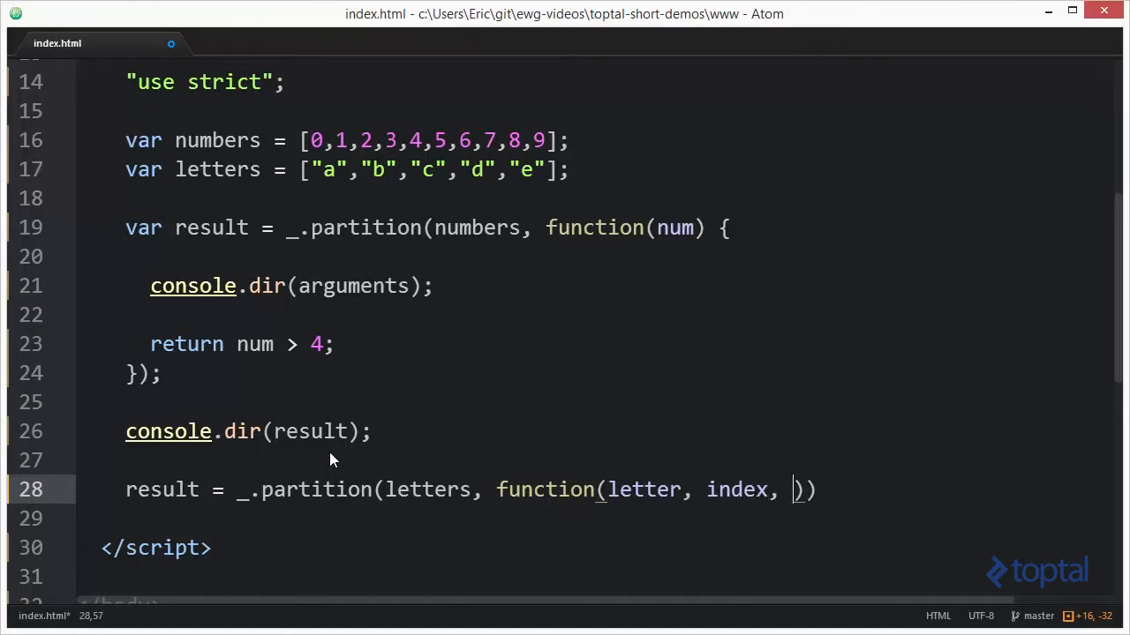
type("originalLe")
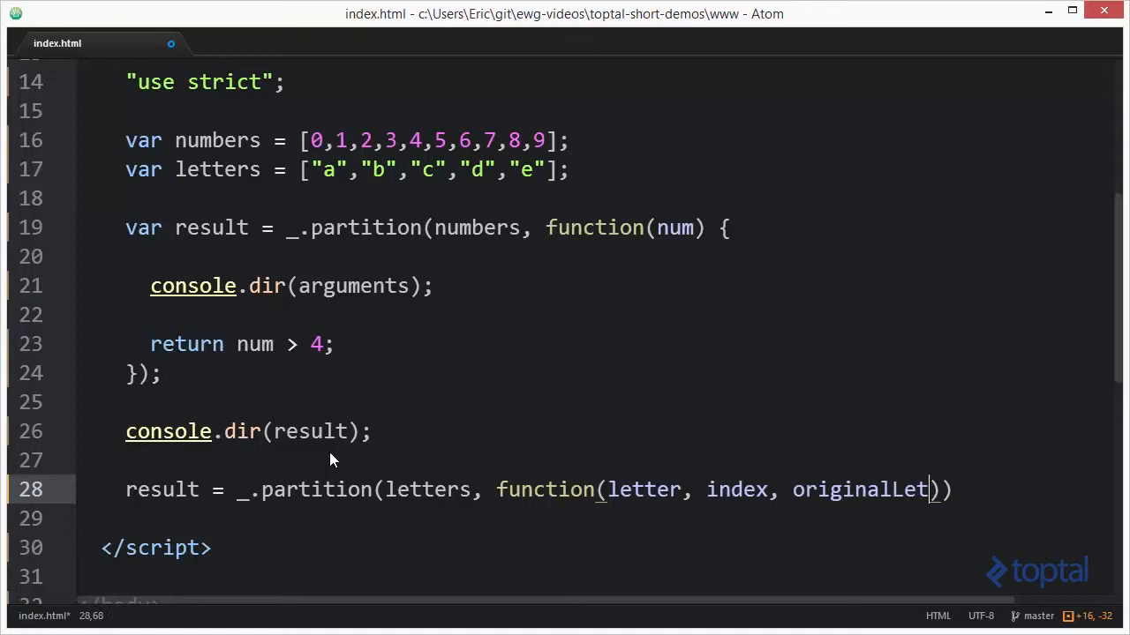
type("ters)")
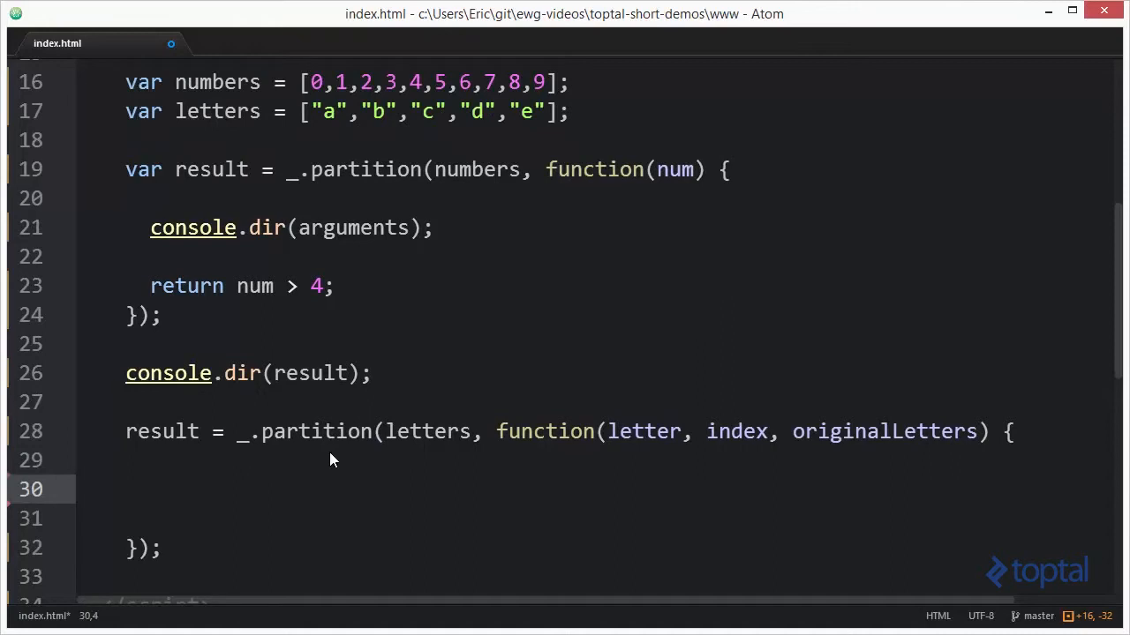
Write the vowel list ['a','e','i','o','u'] inside the callback body
left_click(150, 491)
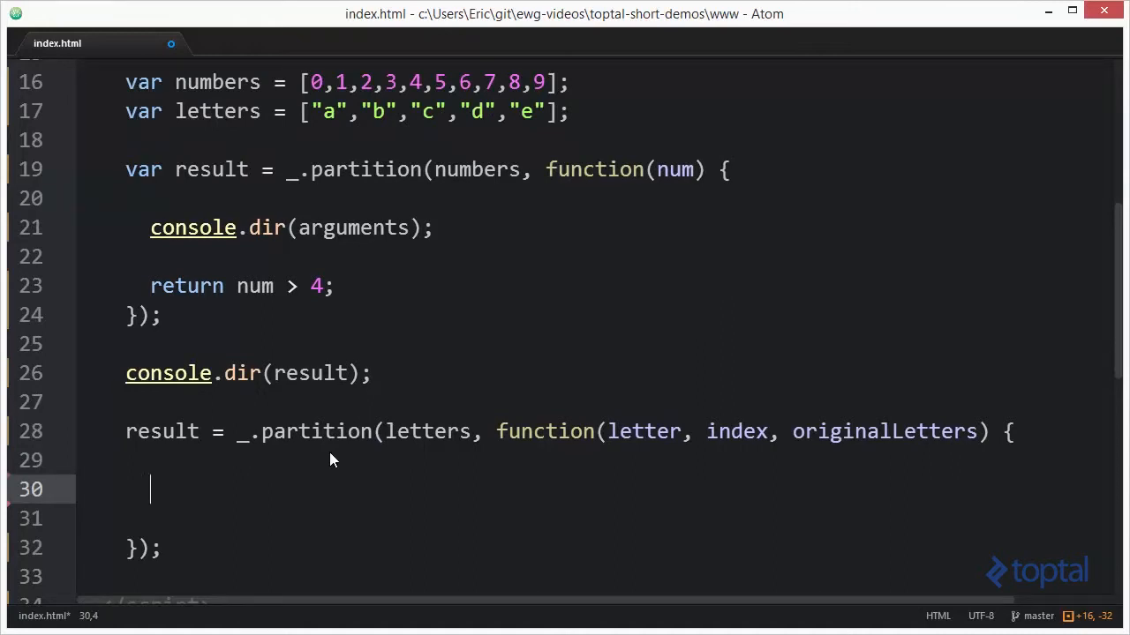
type("[]")
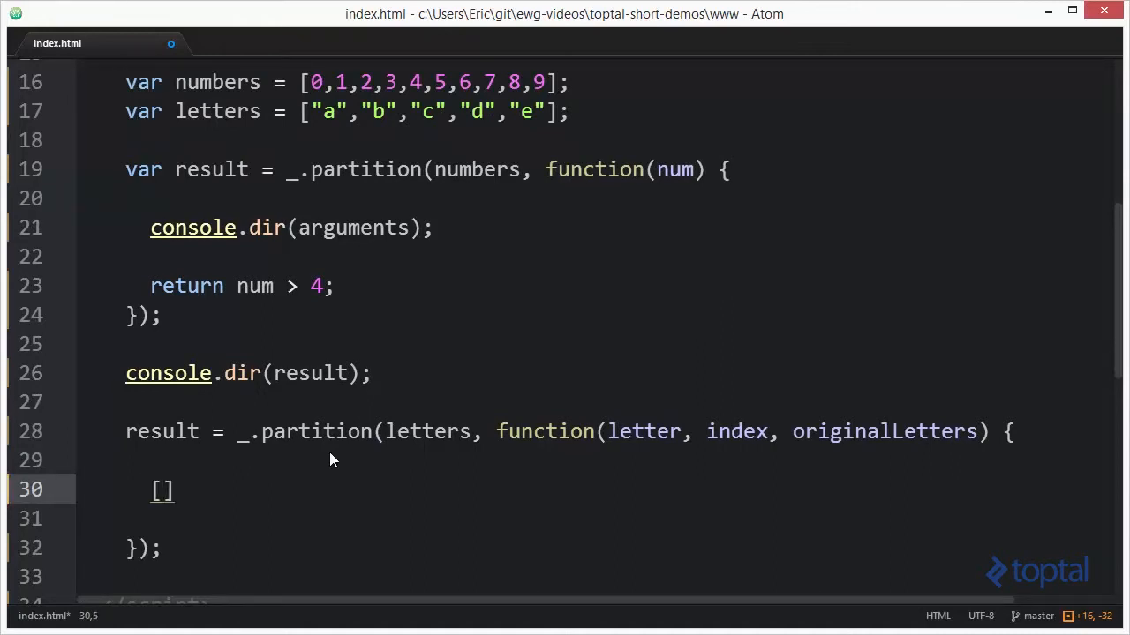
type("'a'")
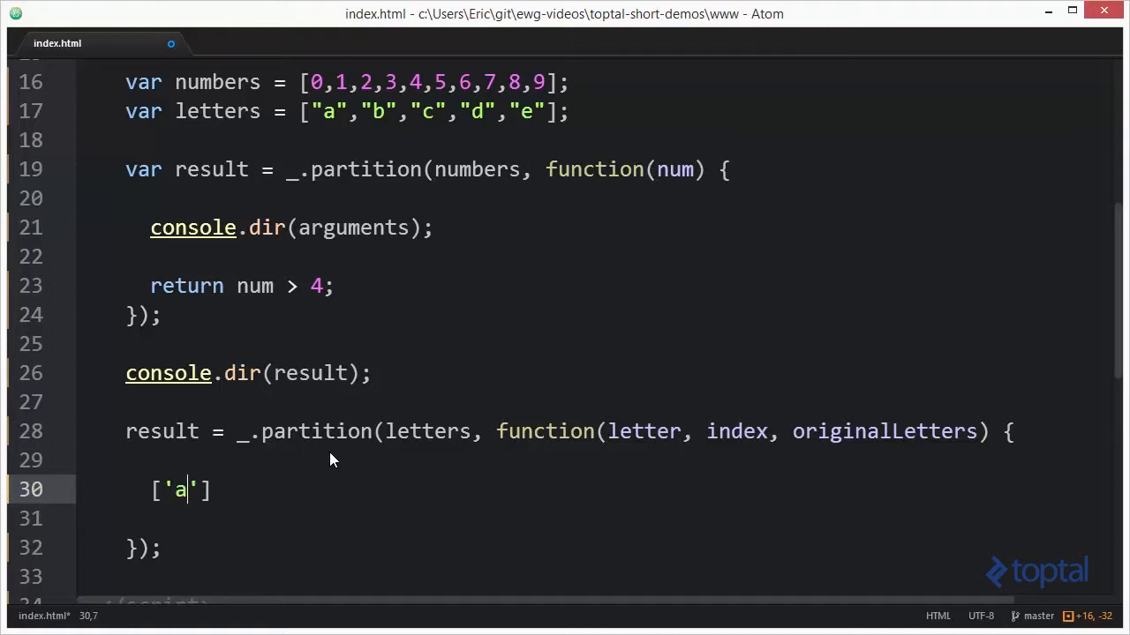
type(",'e'")
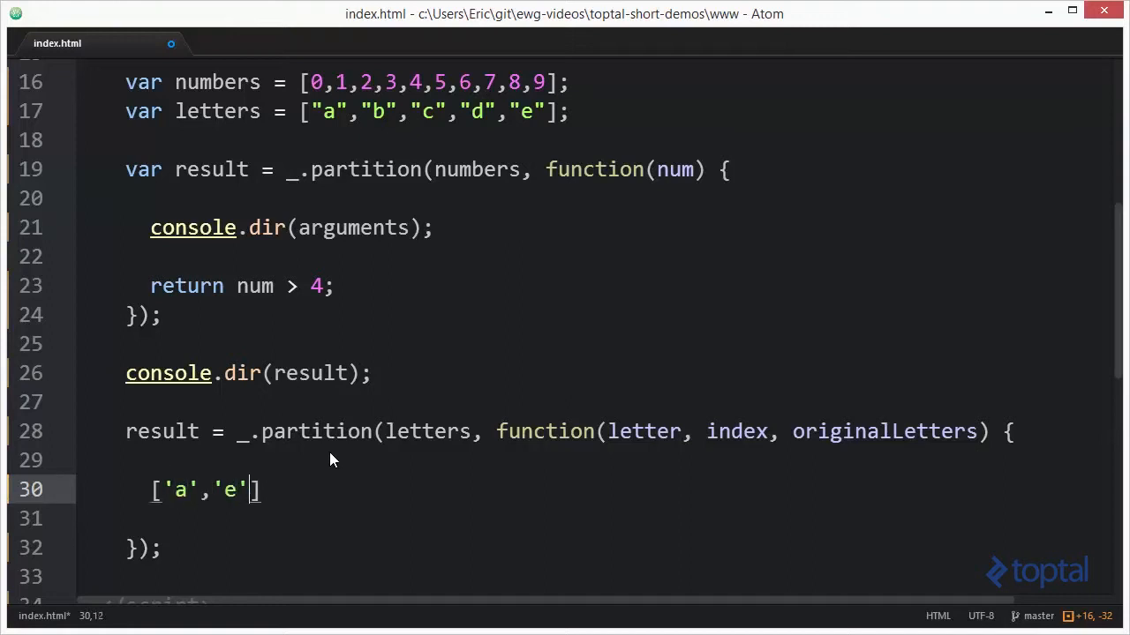
type(",'i'")
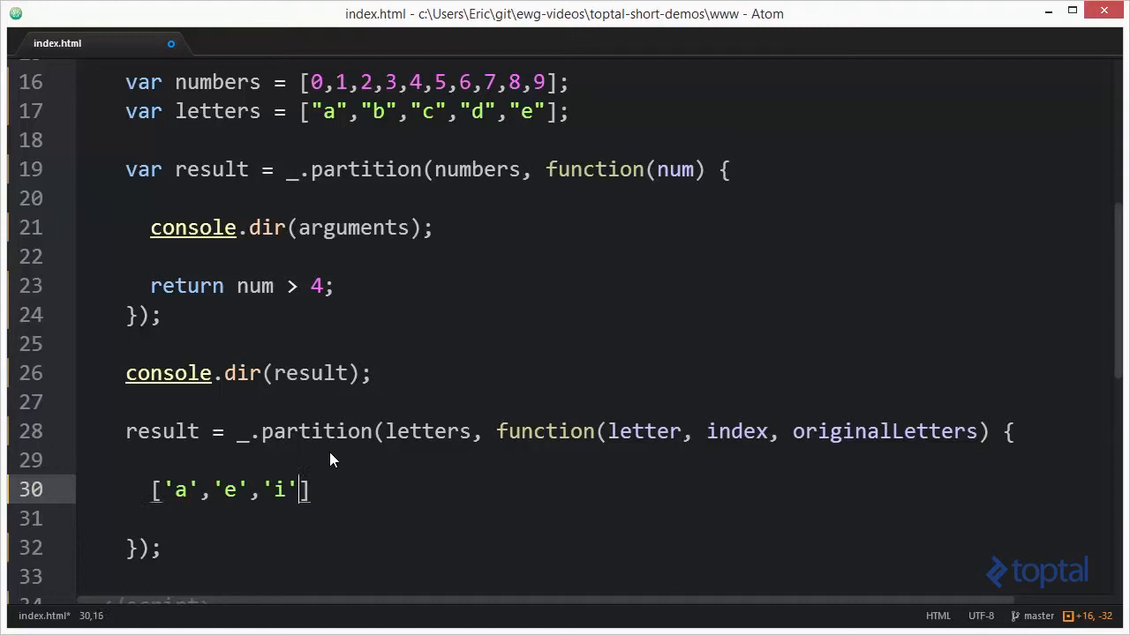
type(",'o',")
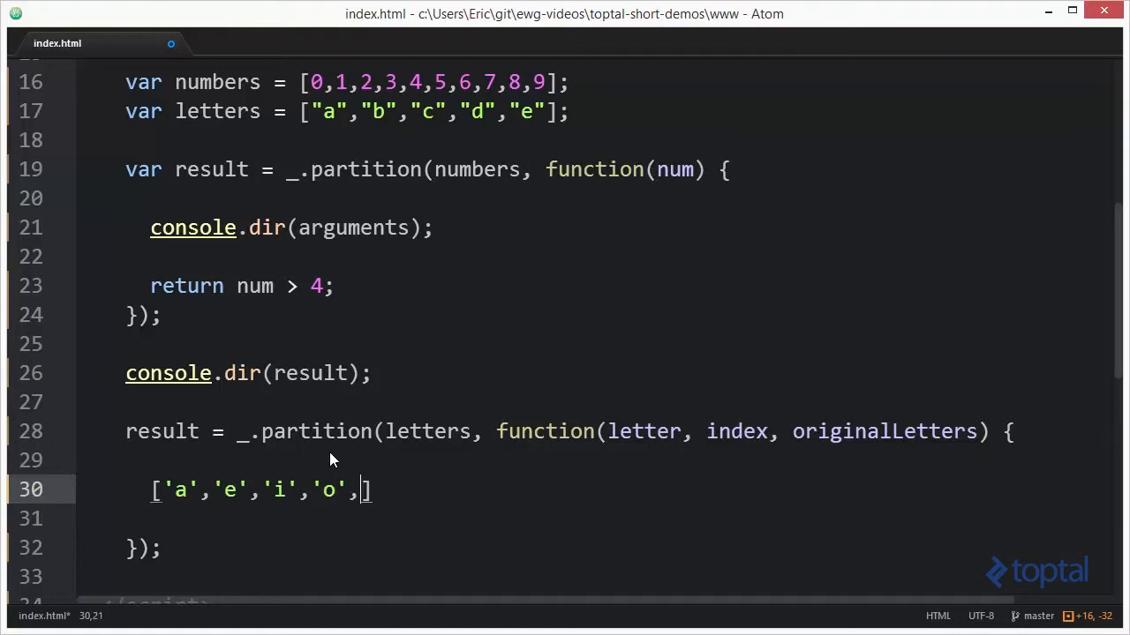
type("'u")
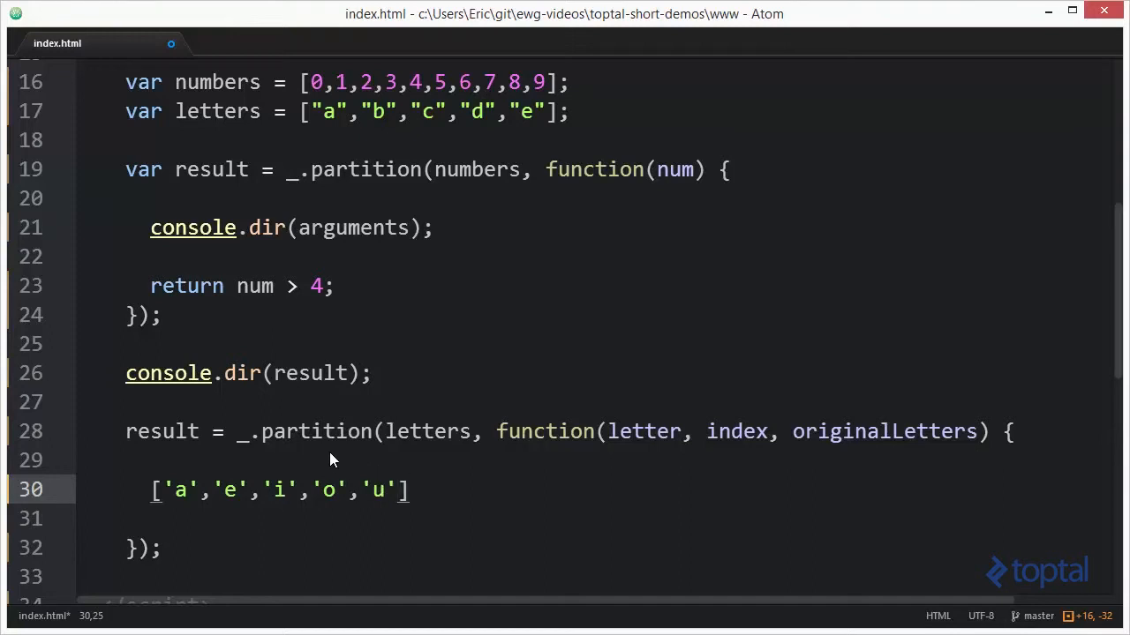
Wrap it as return (...).indexOf(letter) === -1; and close the callback
type(".indexO")
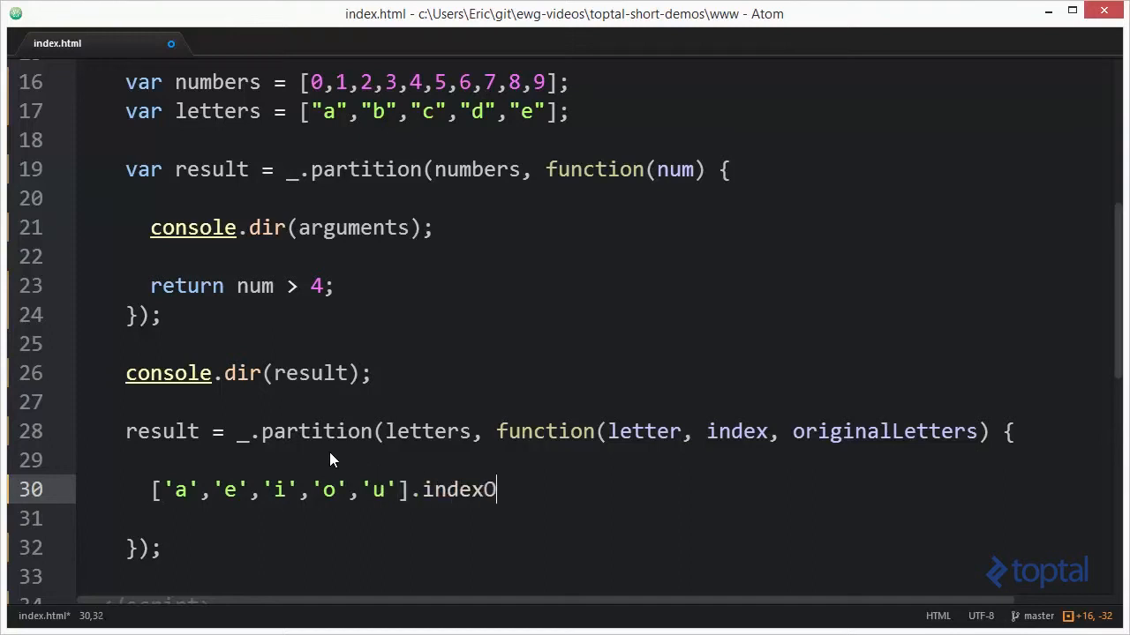
type("f(letter")
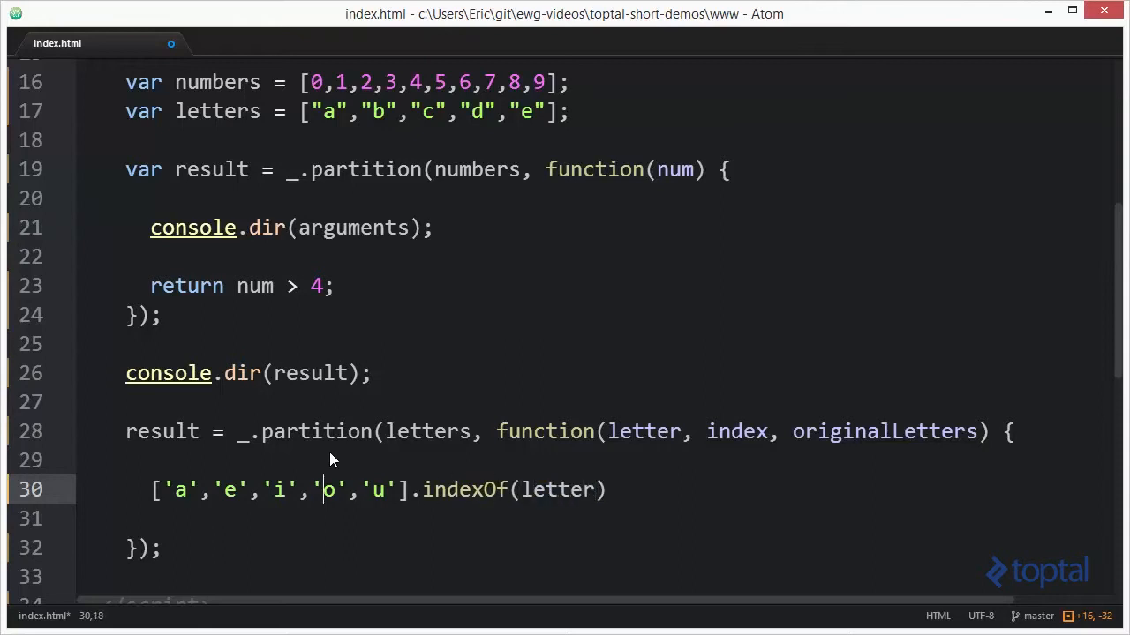
type("return")
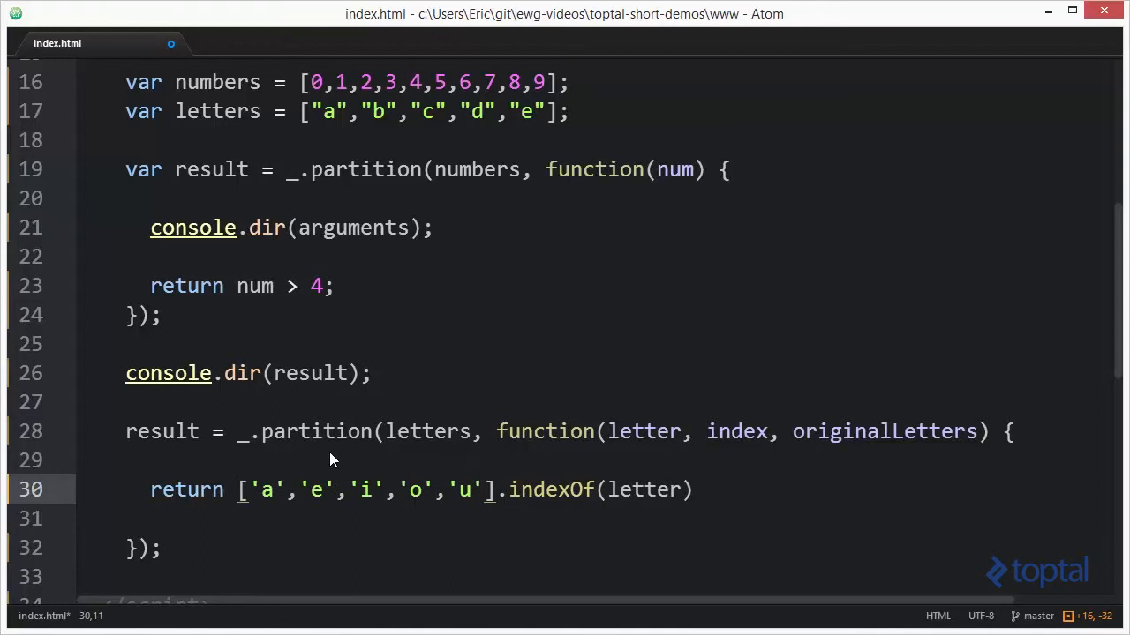
type("(")
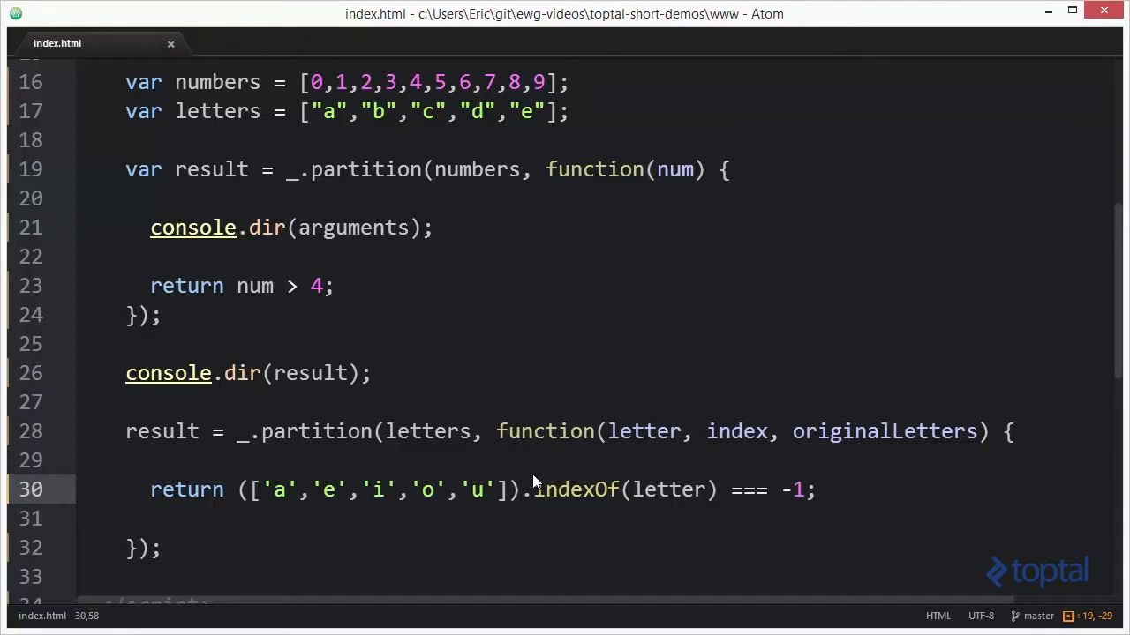
left_click(812, 491)
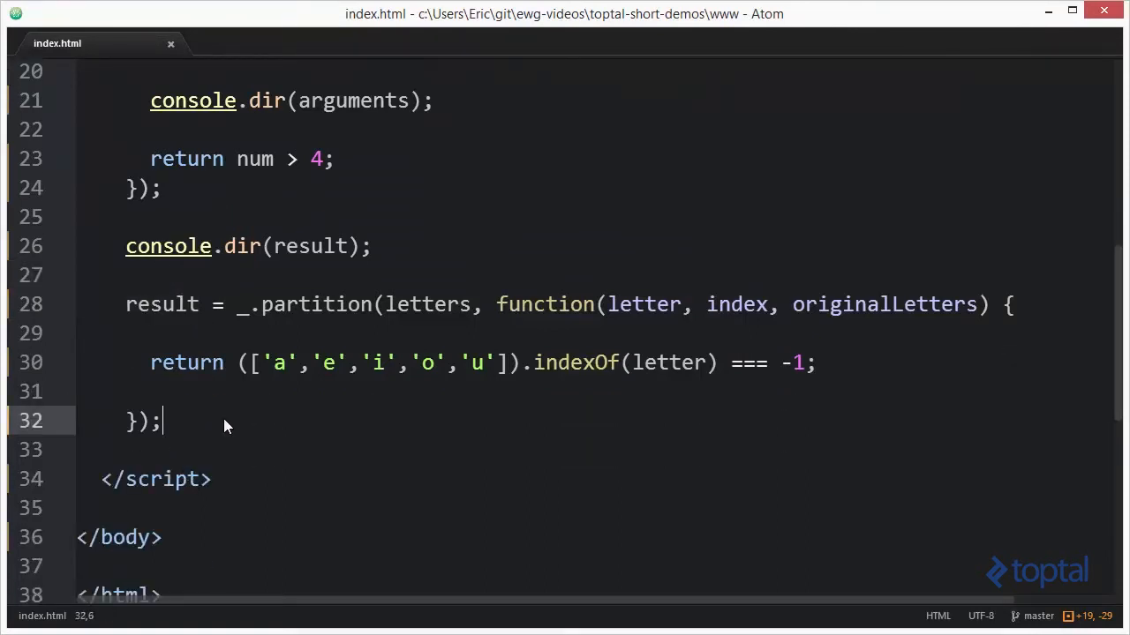
Add console.log(result); and expand the logged [Array[3], Array[2]] showing consonants b, c, d
type("console.lo")
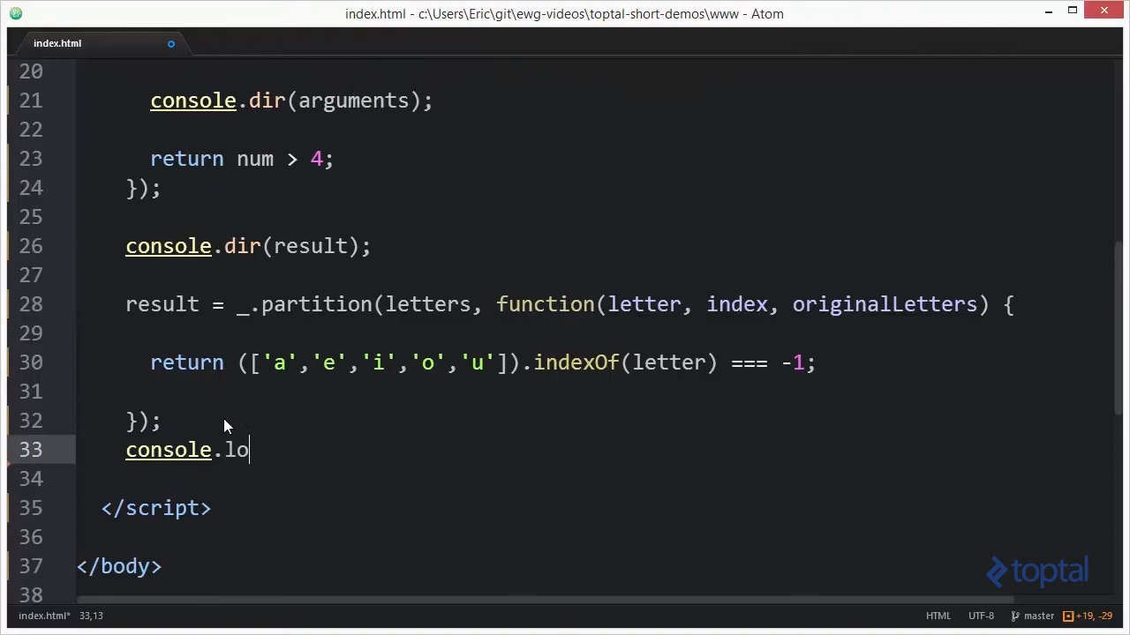
type("g(result);")
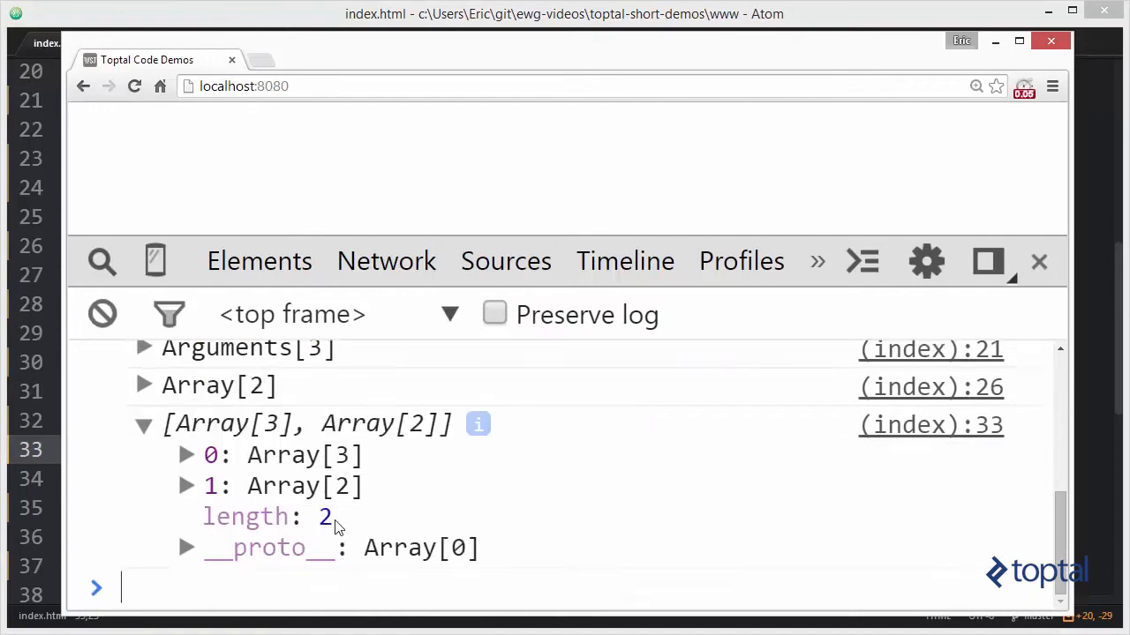
left_click(186, 455)
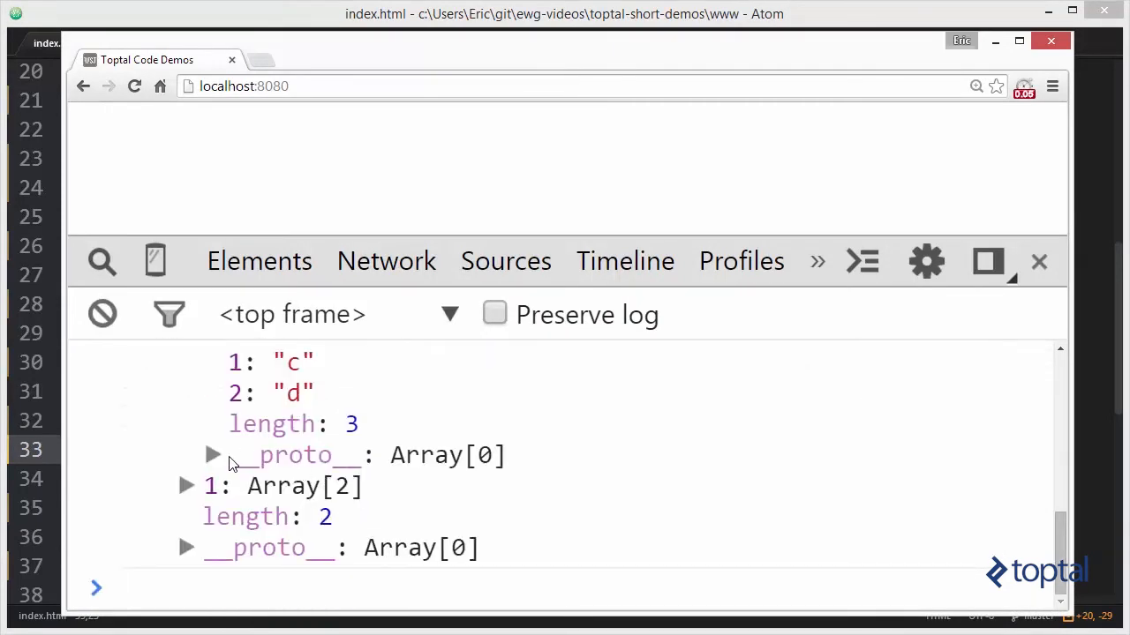
left_click(185, 488)
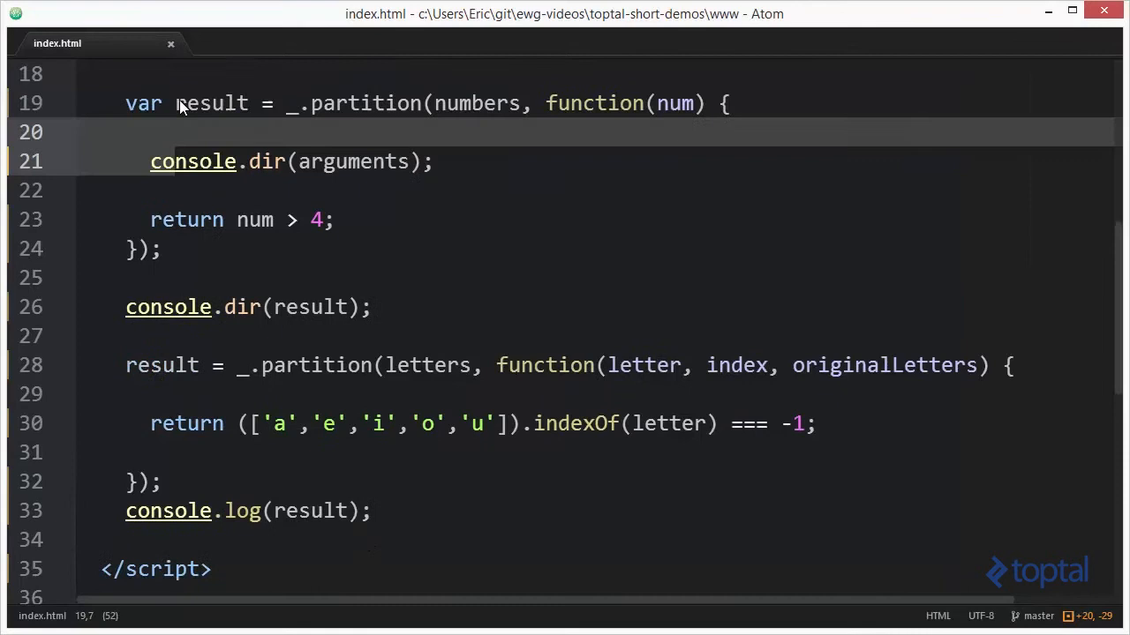
Copy console.dir(arguments) into the letters callback and reload to see repeated Arguments[3] entries
scroll("up", 3)
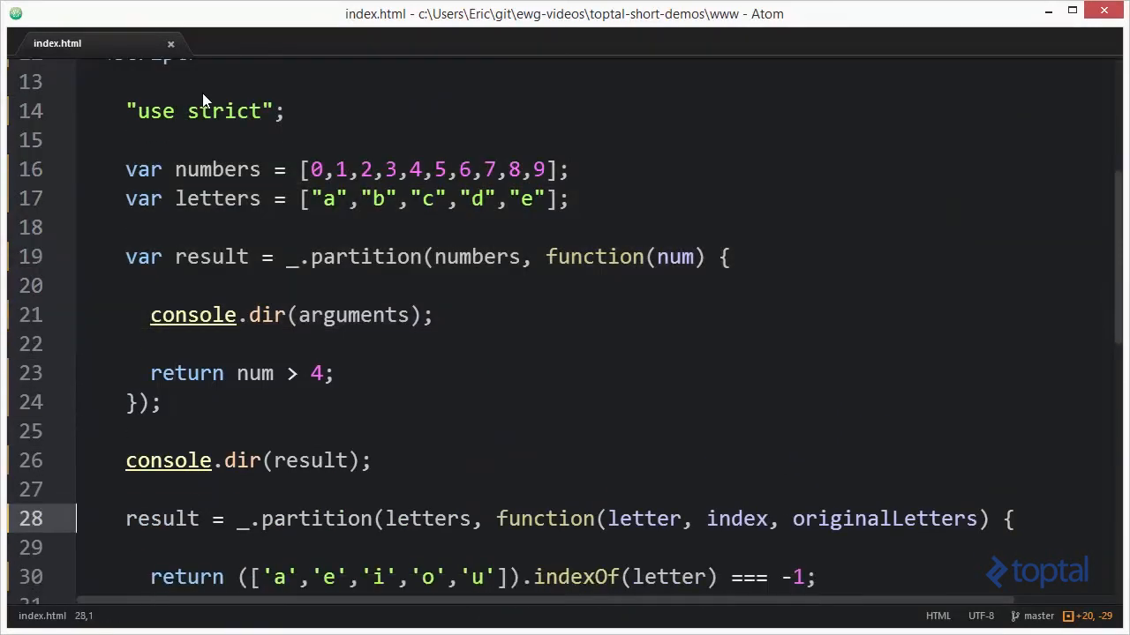
key("alt+tab")
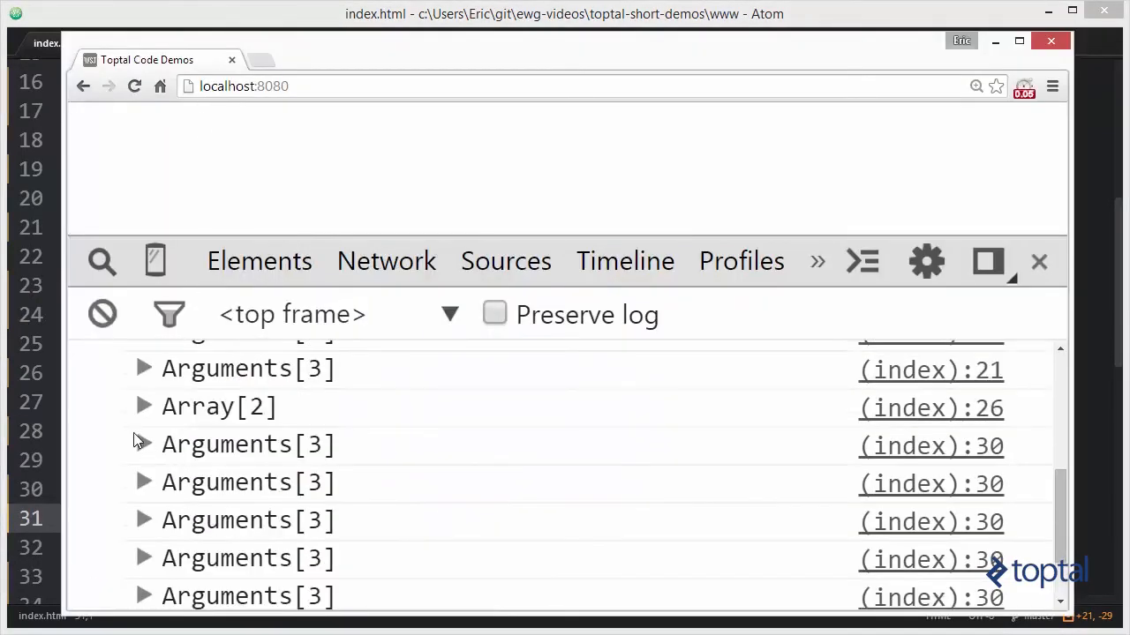
Expand the first Arguments[3] entry to reveal "a", index 0 and the Array[5] original
left_click(145, 445)
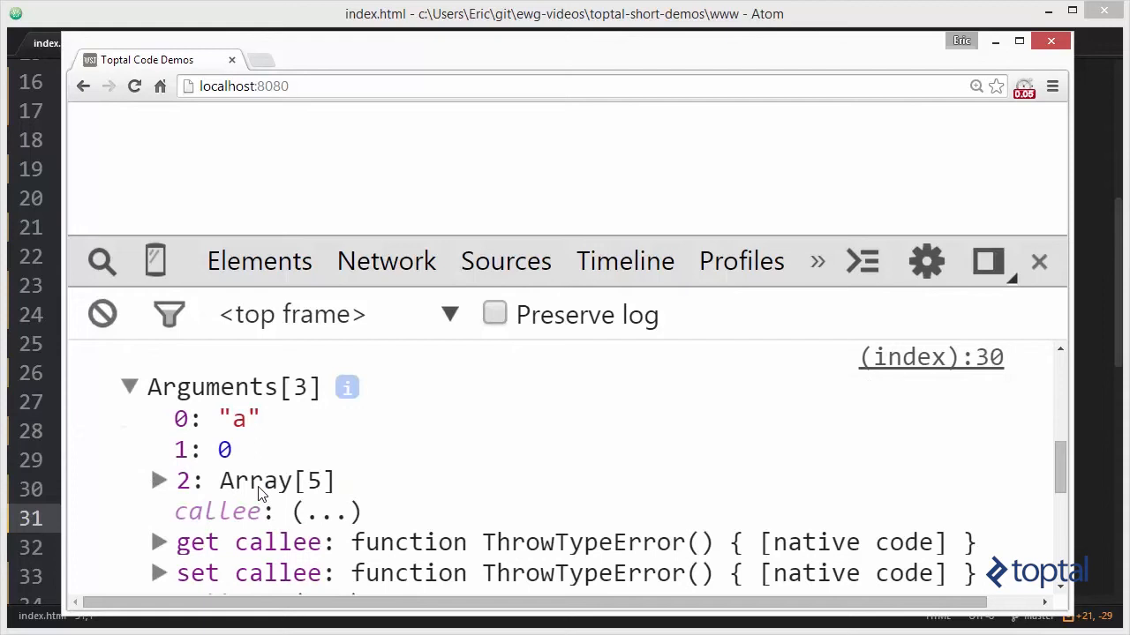
mouse_move(256, 480)
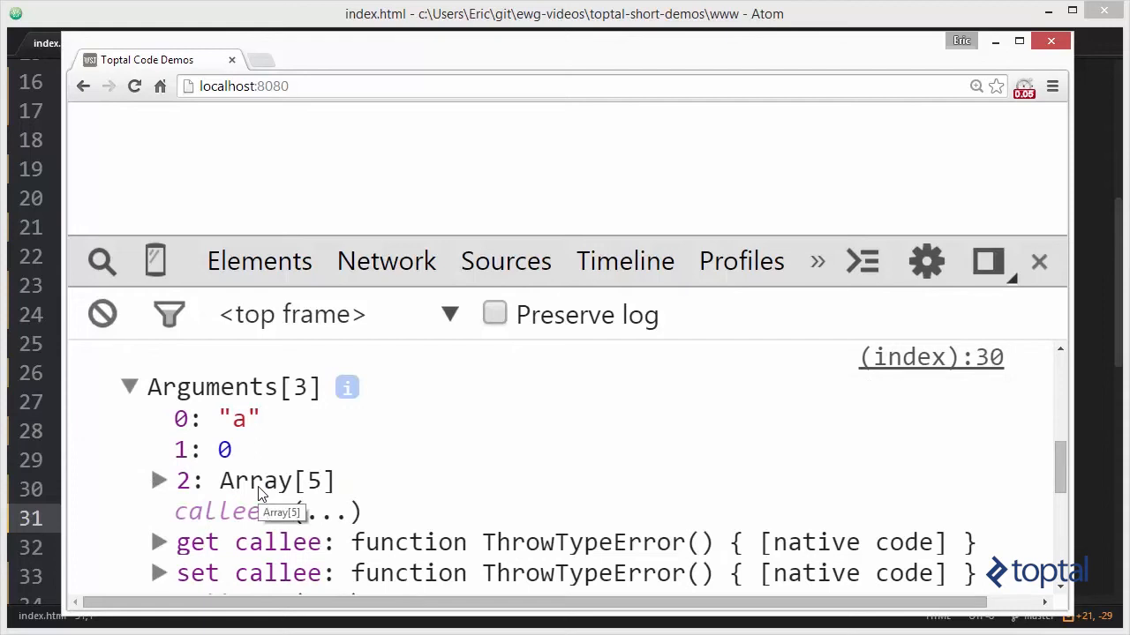